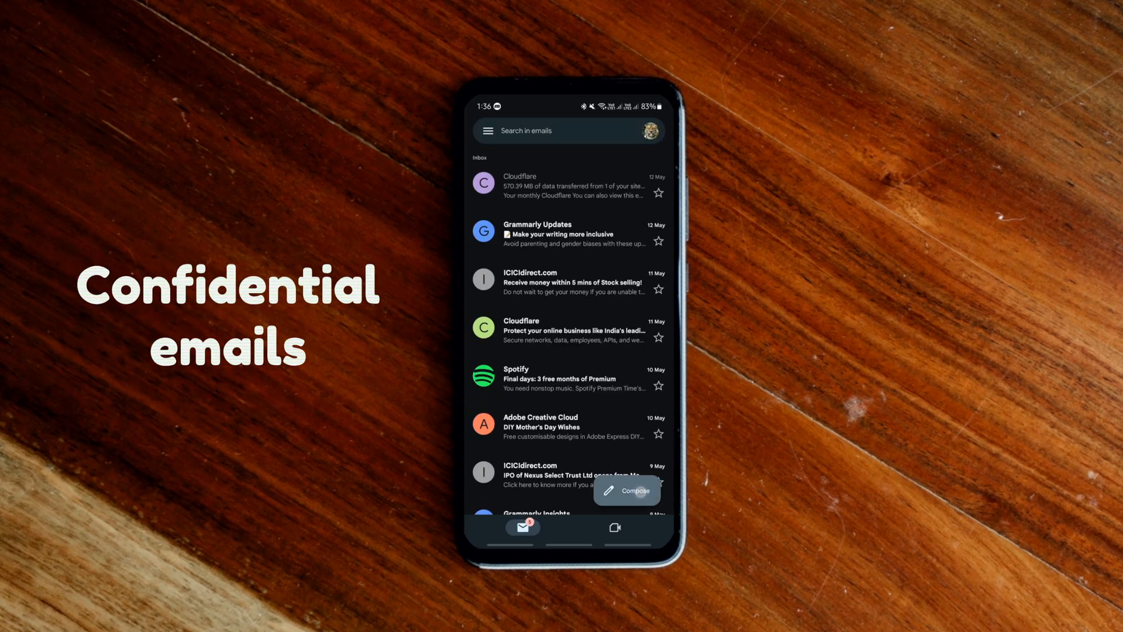
# Step: Compose a new email with confidential mode on, set to expire in 1 day, and save it
pyautogui.click(624, 490)
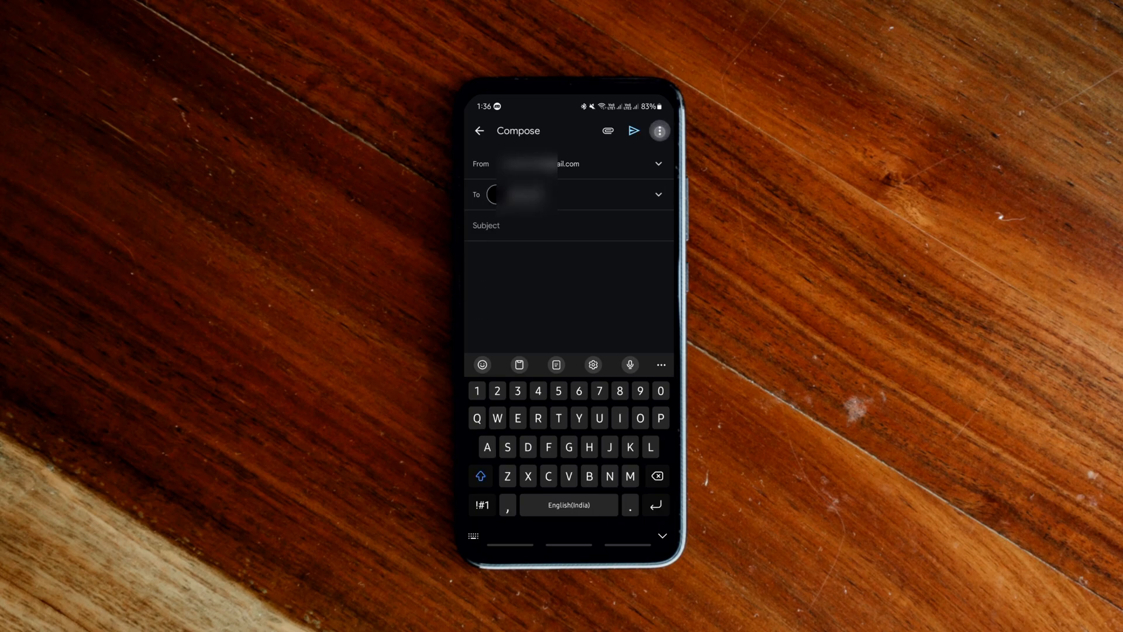
pyautogui.click(659, 130)
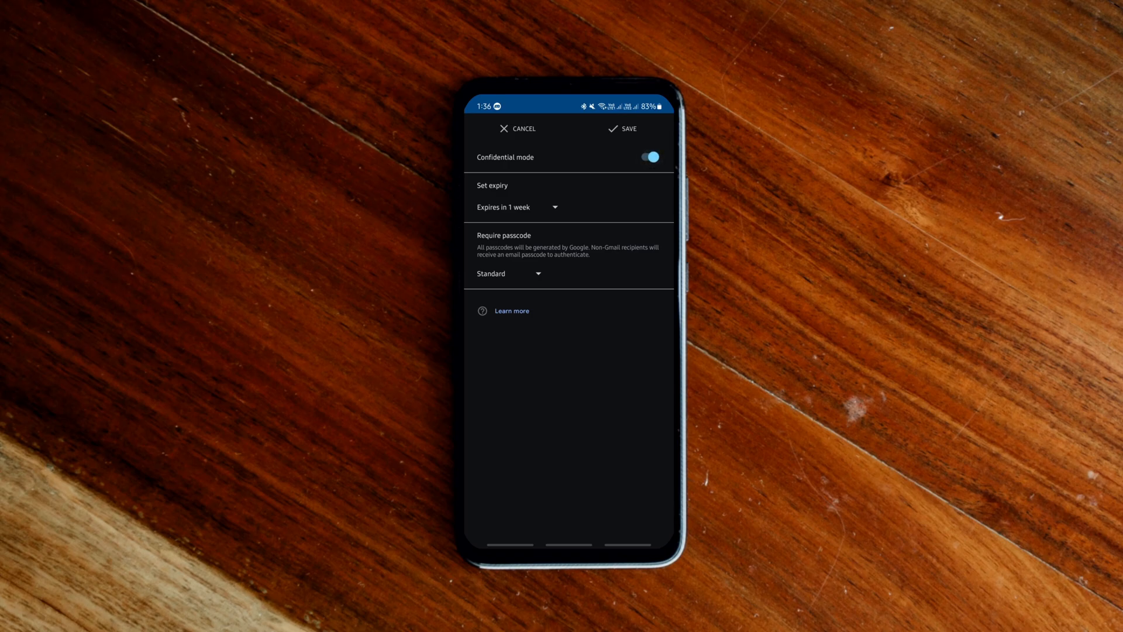
pyautogui.click(519, 208)
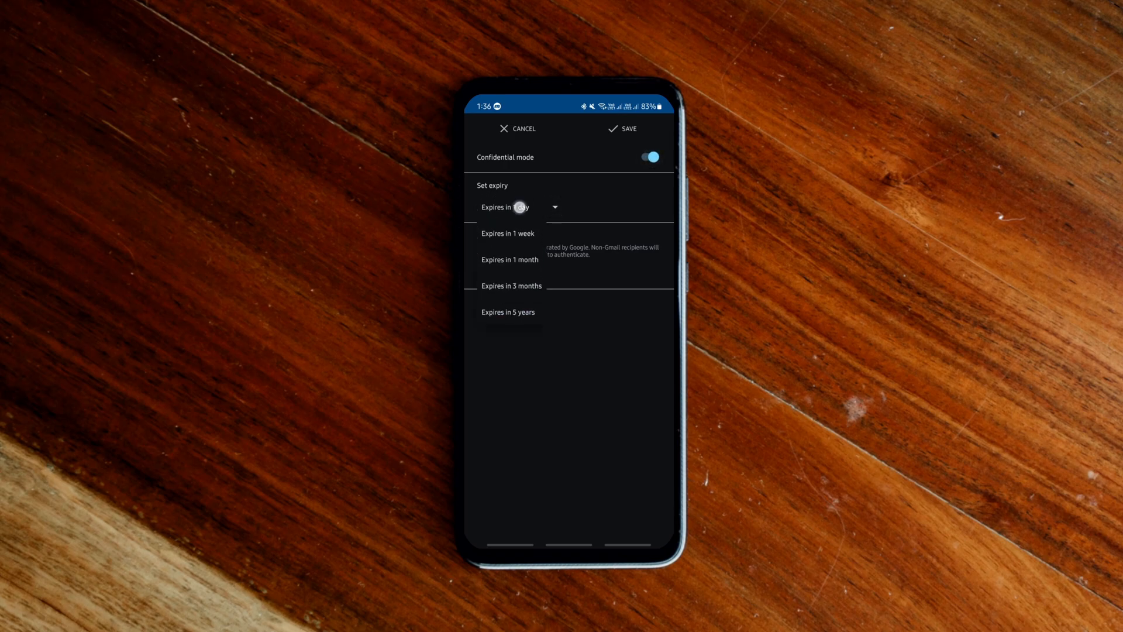
pyautogui.click(505, 207)
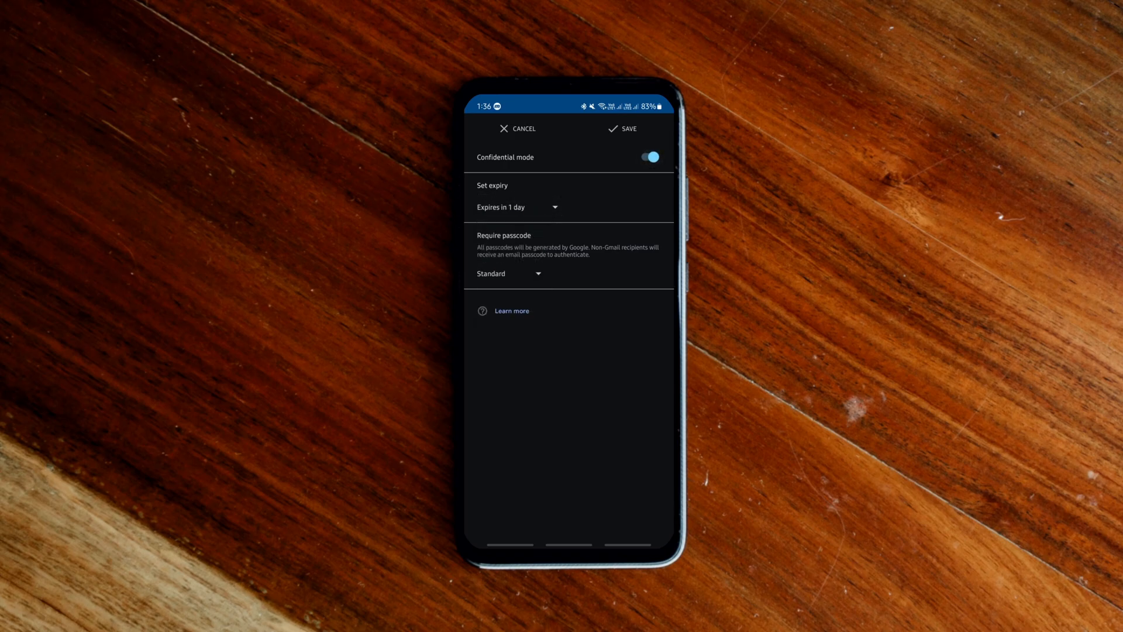
pyautogui.click(509, 273)
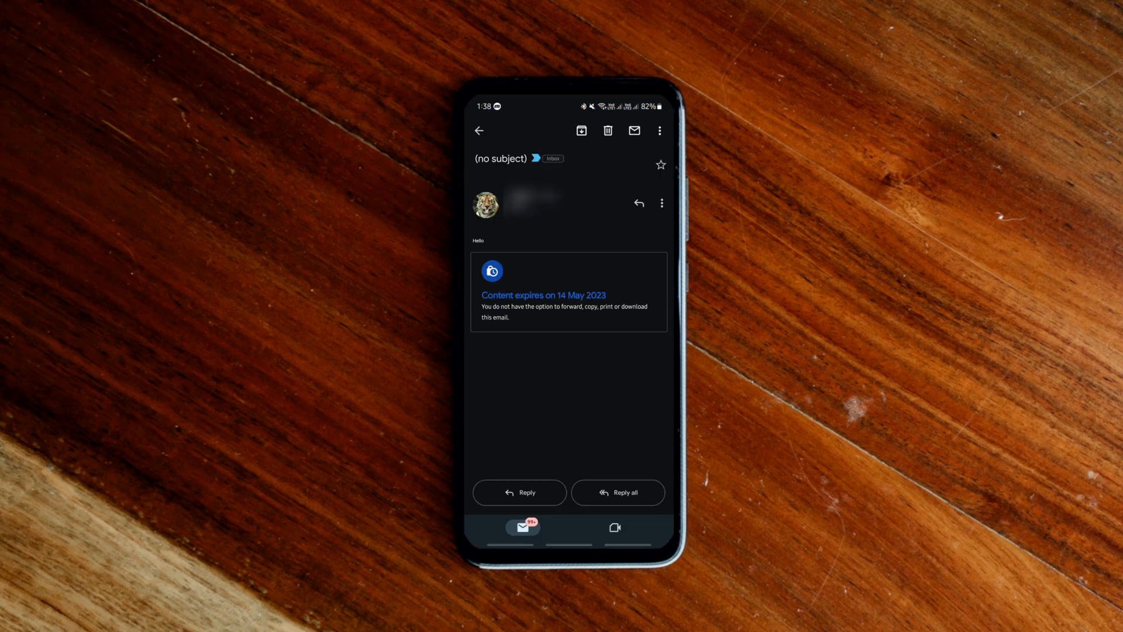
pyautogui.click(661, 202)
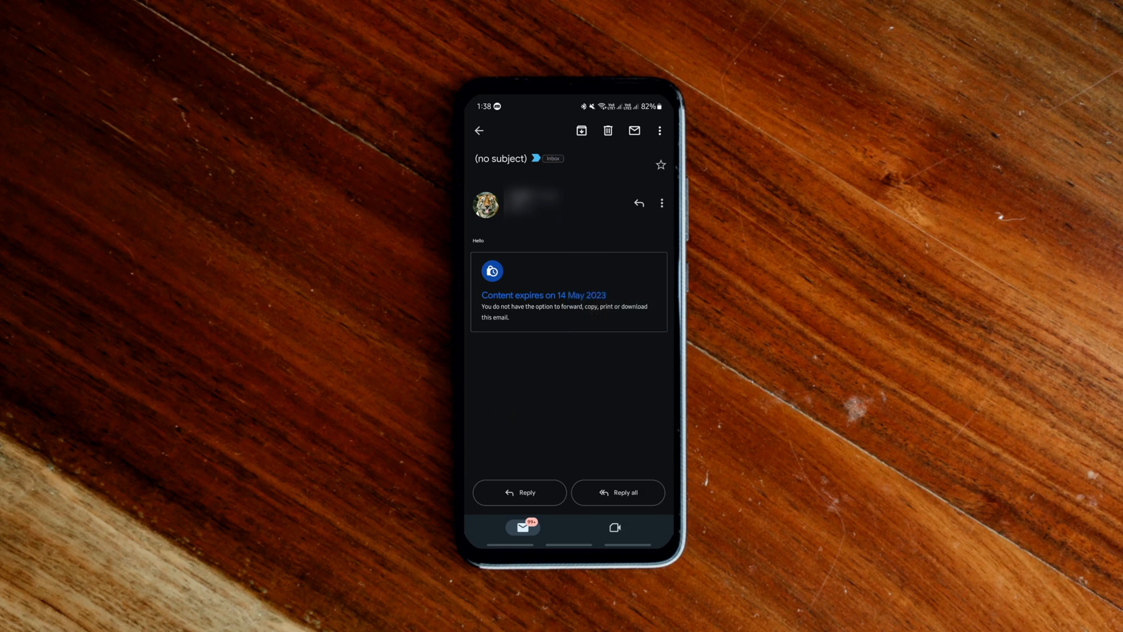
pyautogui.click(659, 130)
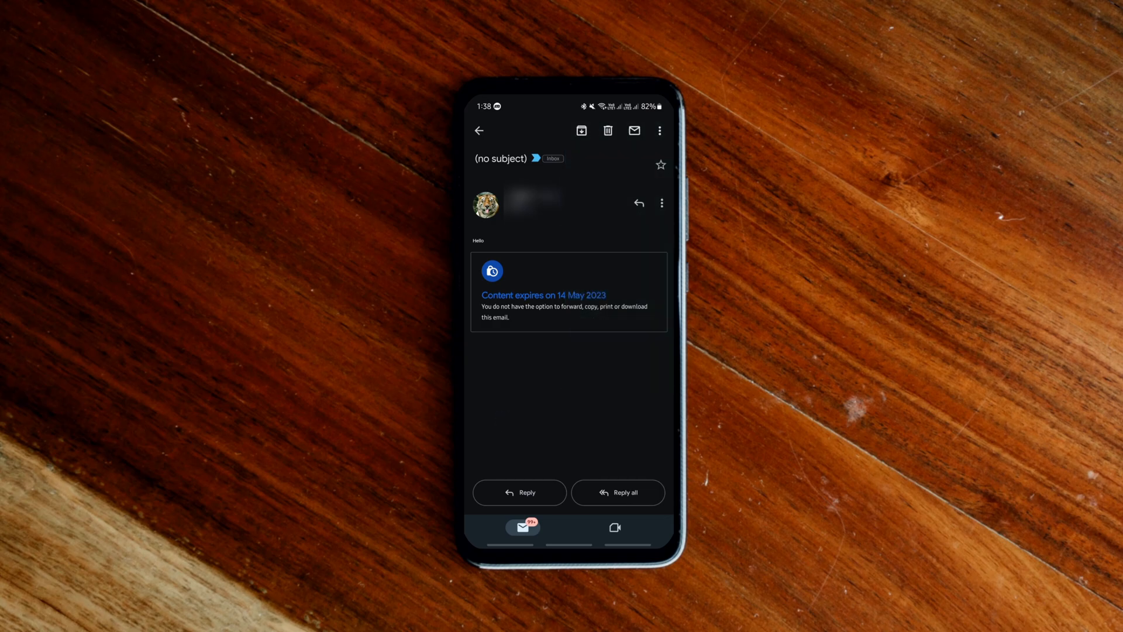
pyautogui.click(659, 202)
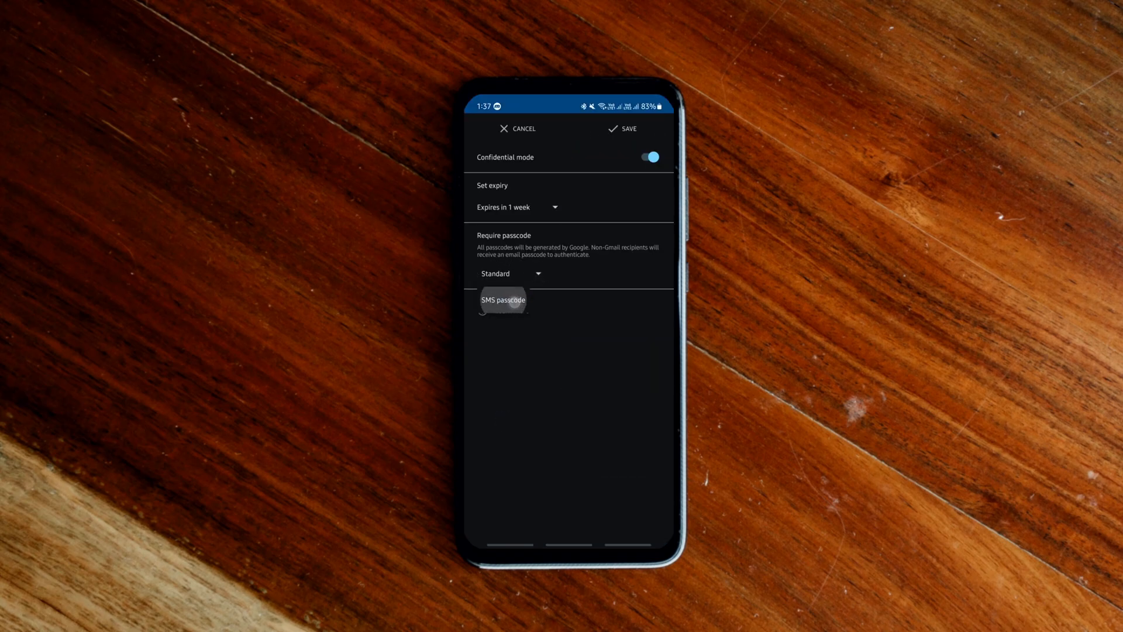
# Step: Require an SMS passcode for the confidential email, save the settings and send it
pyautogui.click(503, 300)
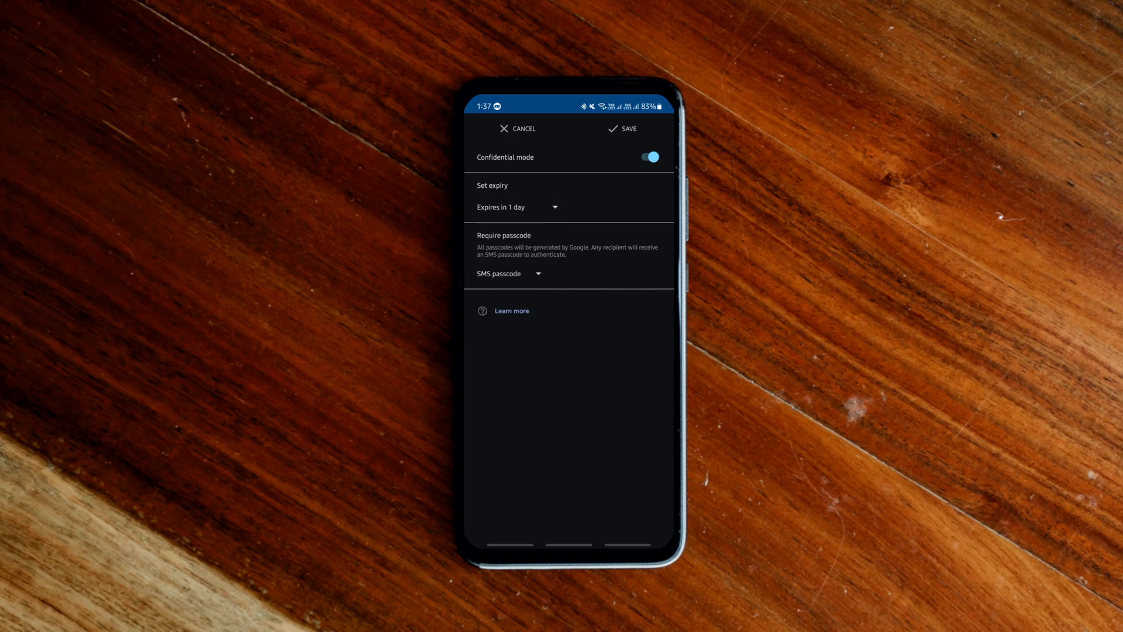
pyautogui.click(621, 129)
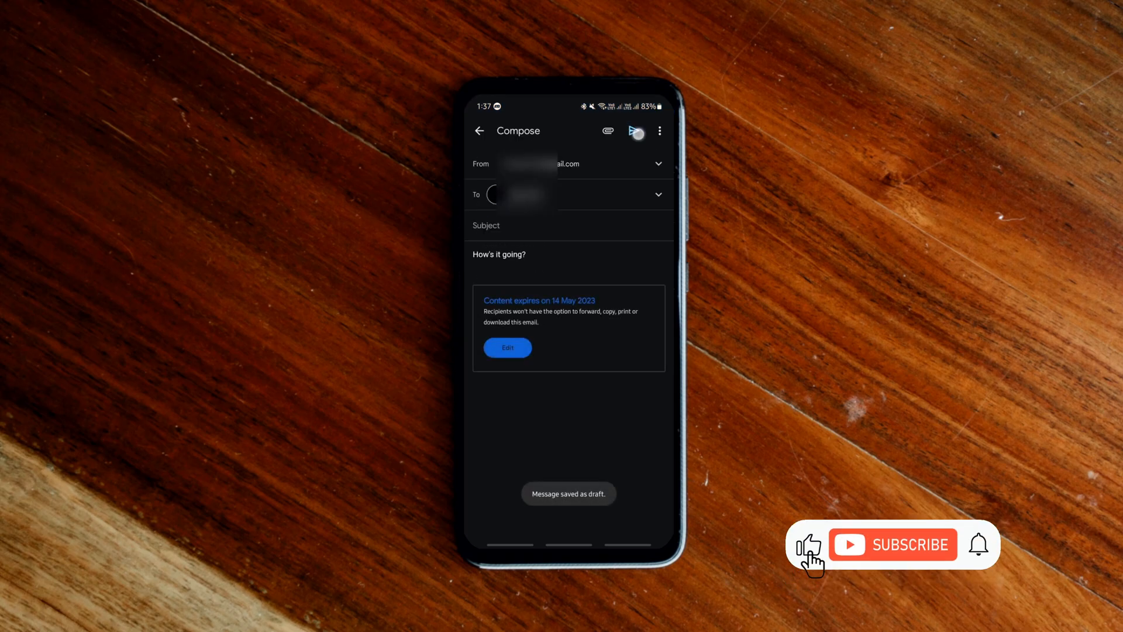
pyautogui.click(634, 129)
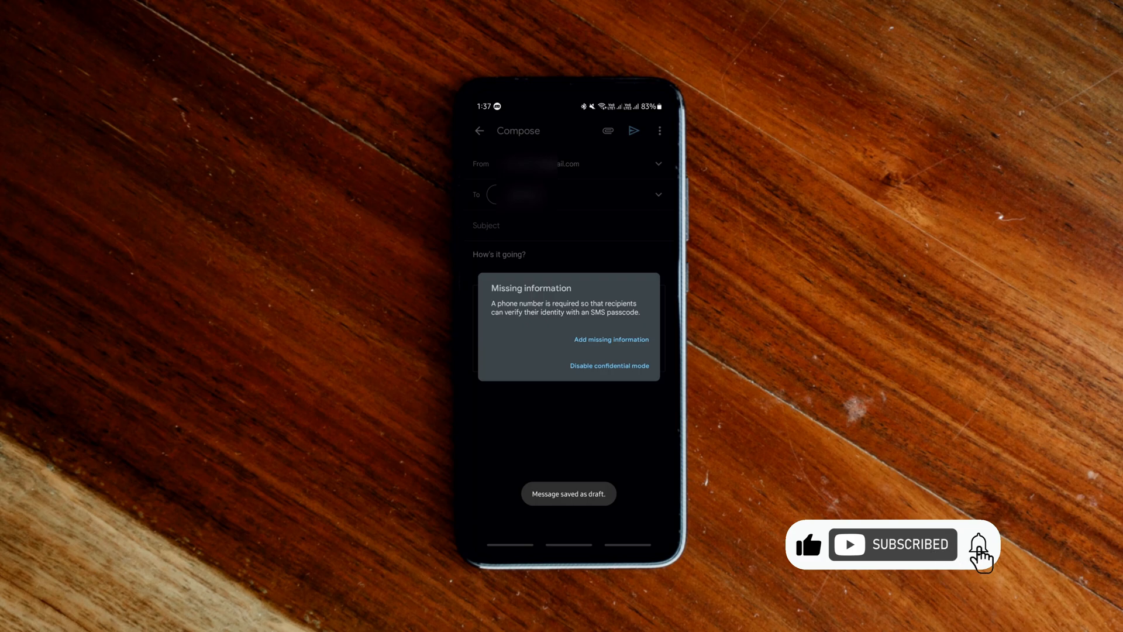
# Step: Choose to add the missing information and start entering the recipient's phone number
pyautogui.click(612, 339)
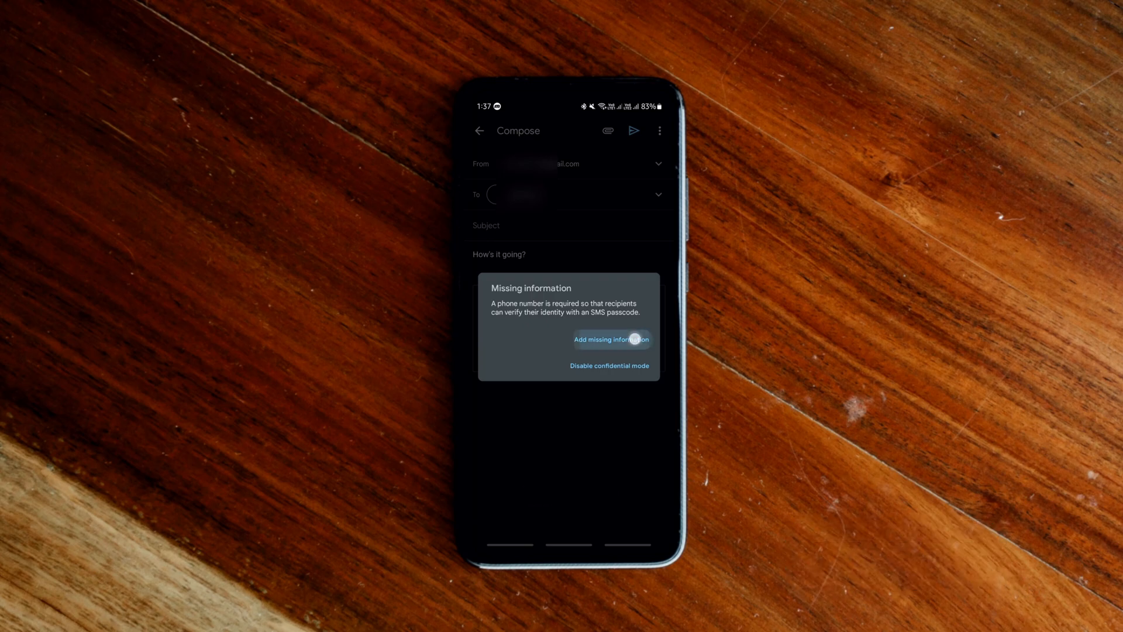
pyautogui.click(611, 339)
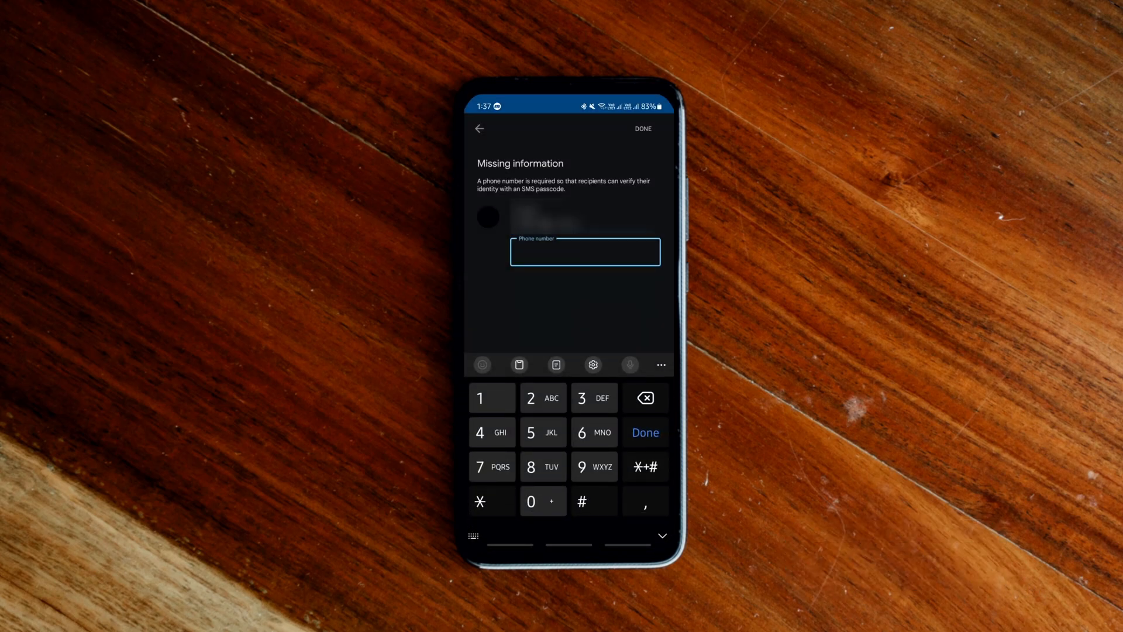
pyautogui.click(595, 467)
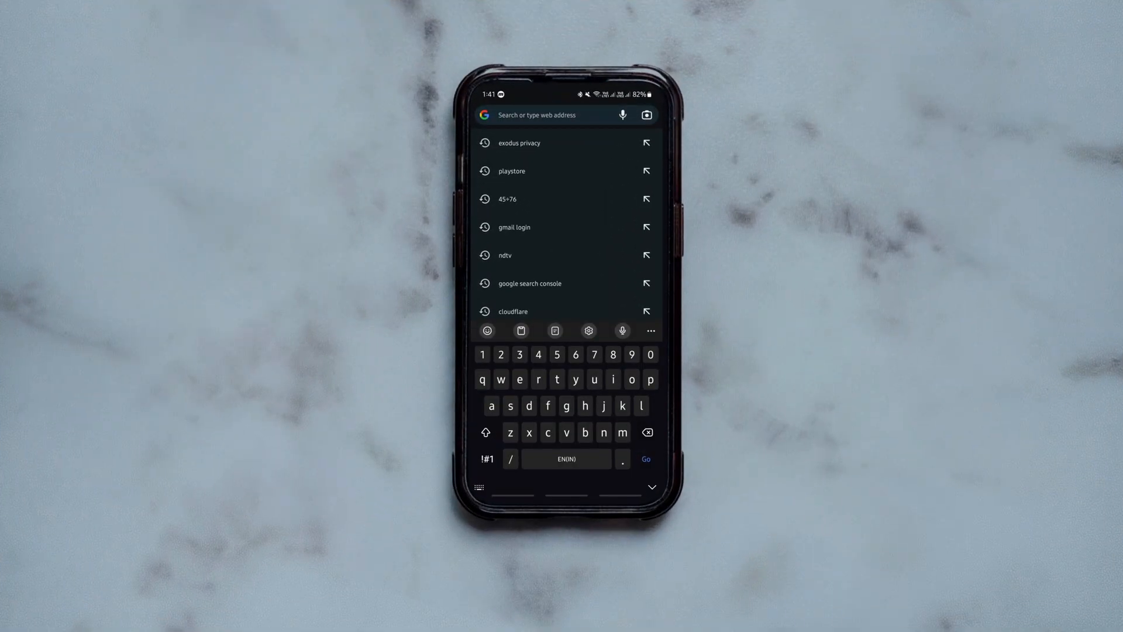
# Step: Go to exodus-privacy.eu.org, check an app and search for 'Chat GPT'
pyautogui.click(518, 143)
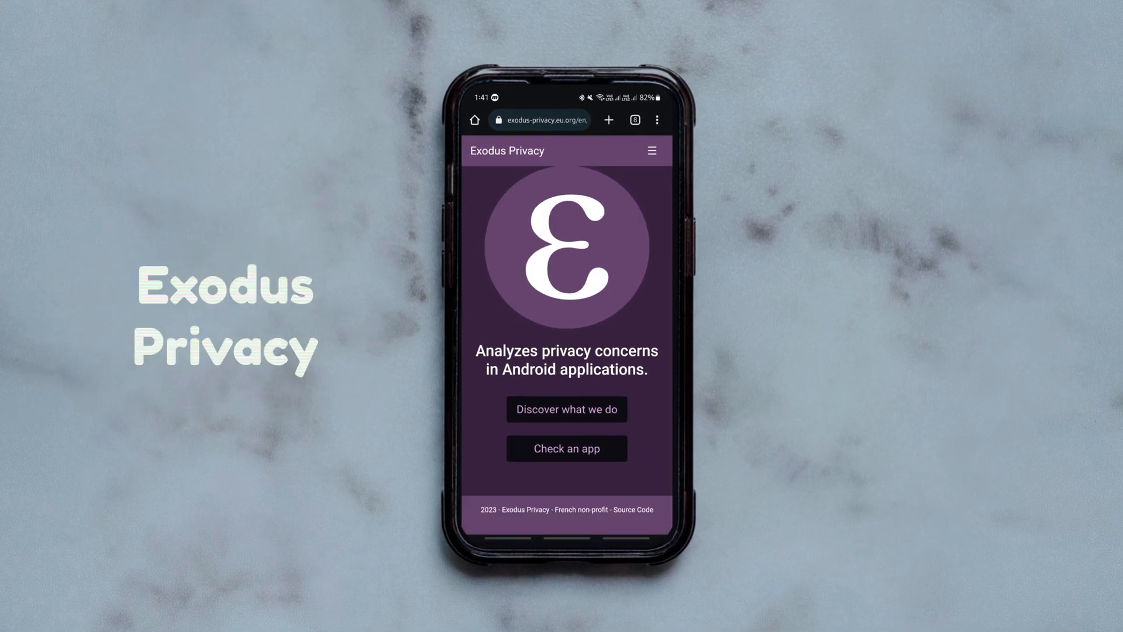
pyautogui.click(567, 448)
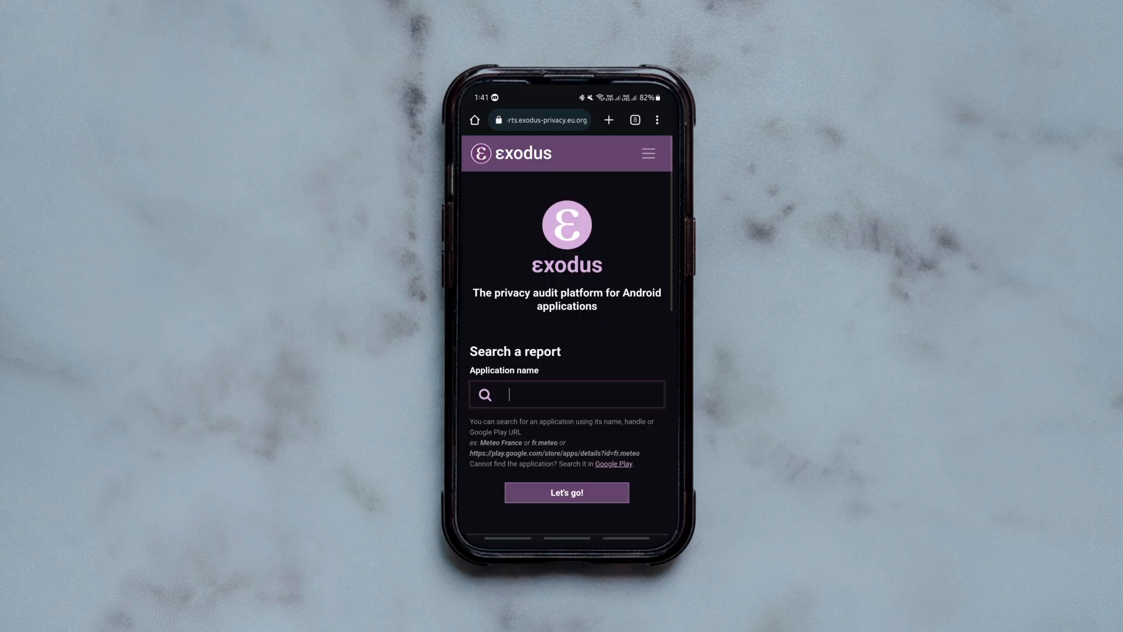
pyautogui.write('Chat GPT')
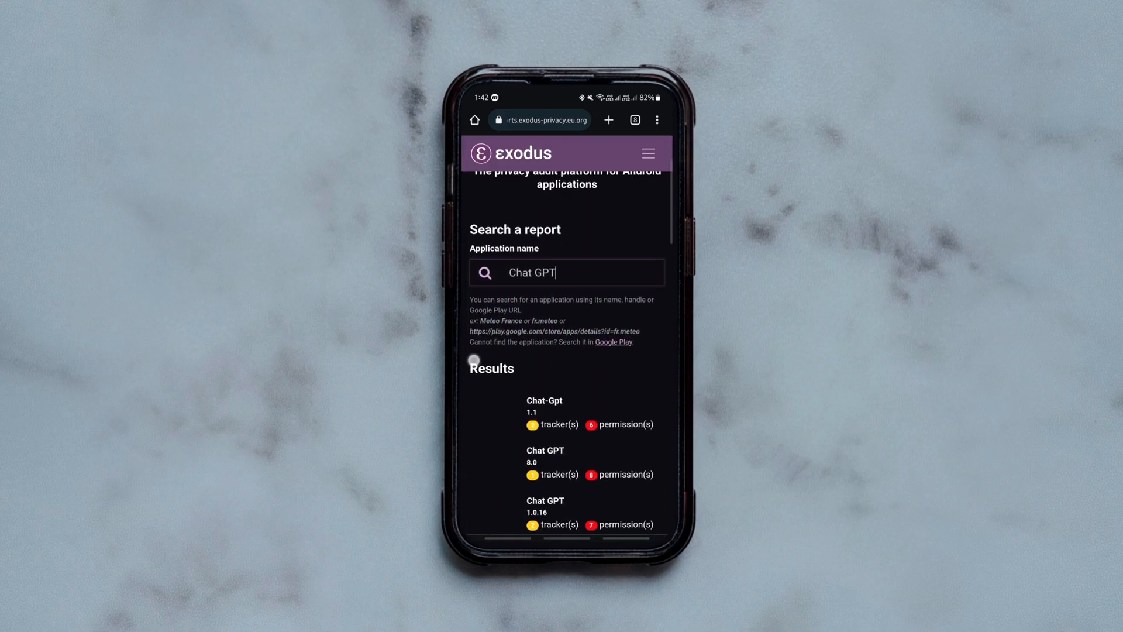
# Step: Scroll through the Chat GPT results listing each app's trackers and permissions
pyautogui.scroll(-3)
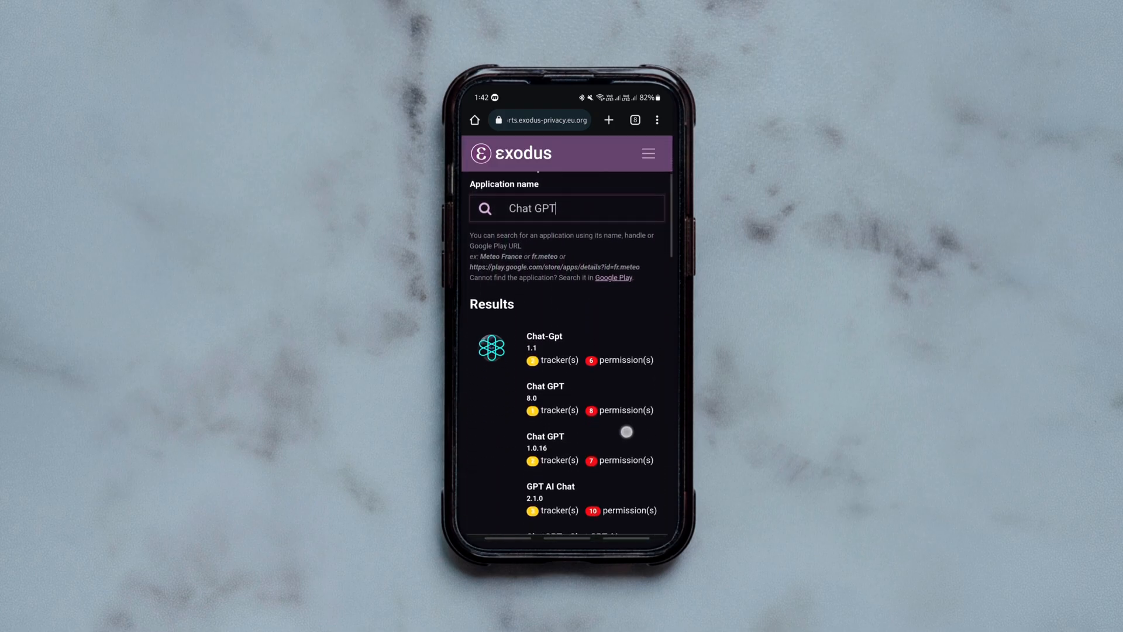
pyautogui.scroll(-3)
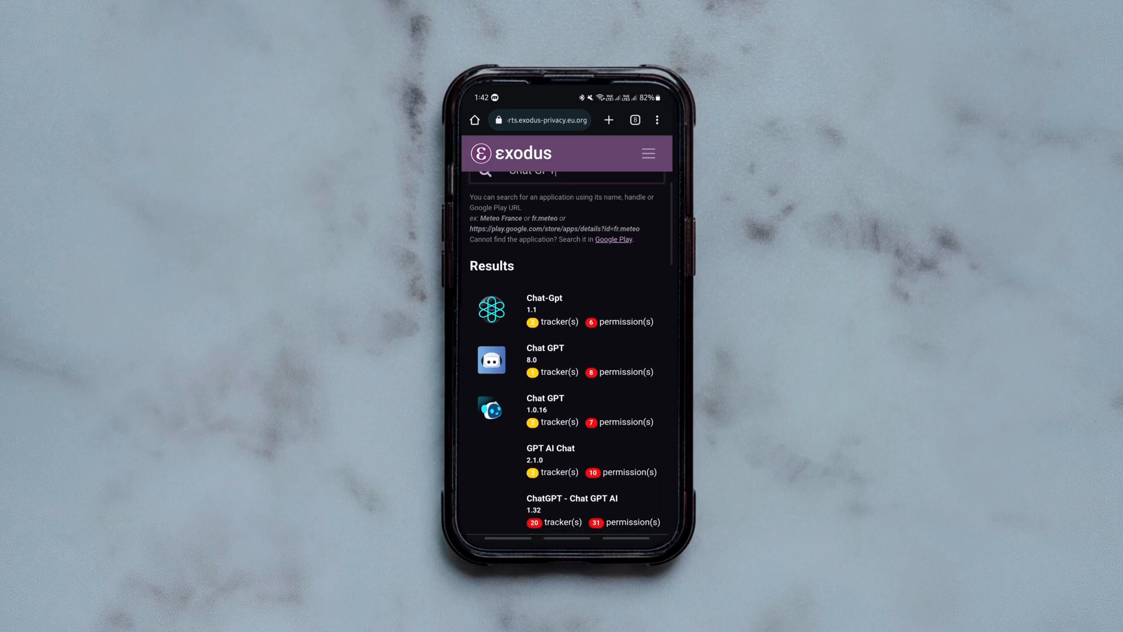
pyautogui.scroll(-3)
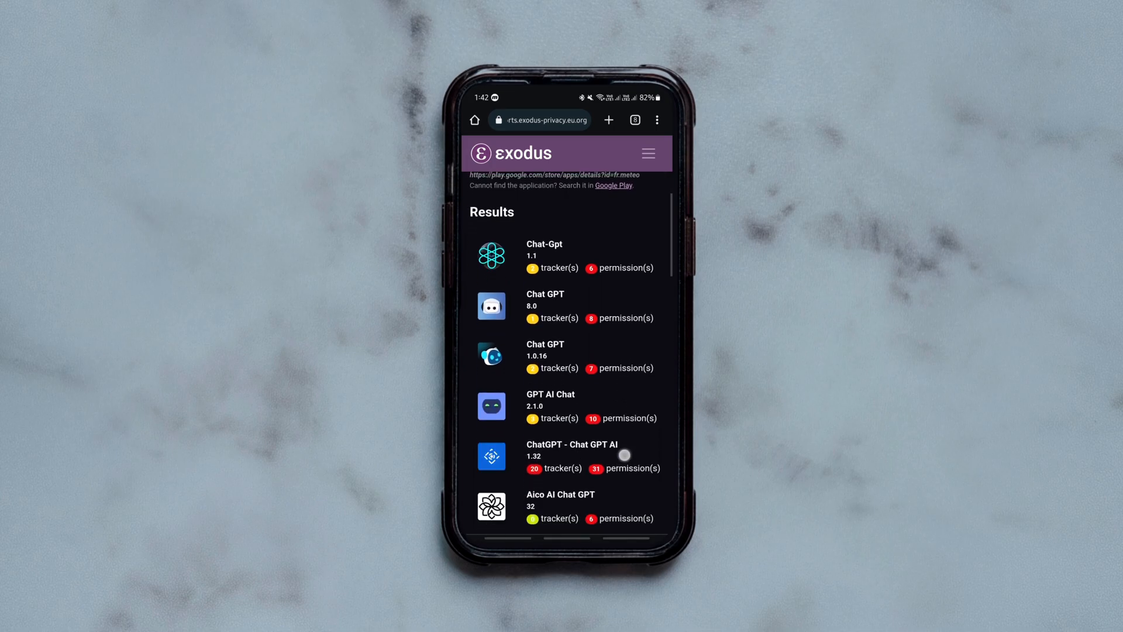
pyautogui.scroll(-3)
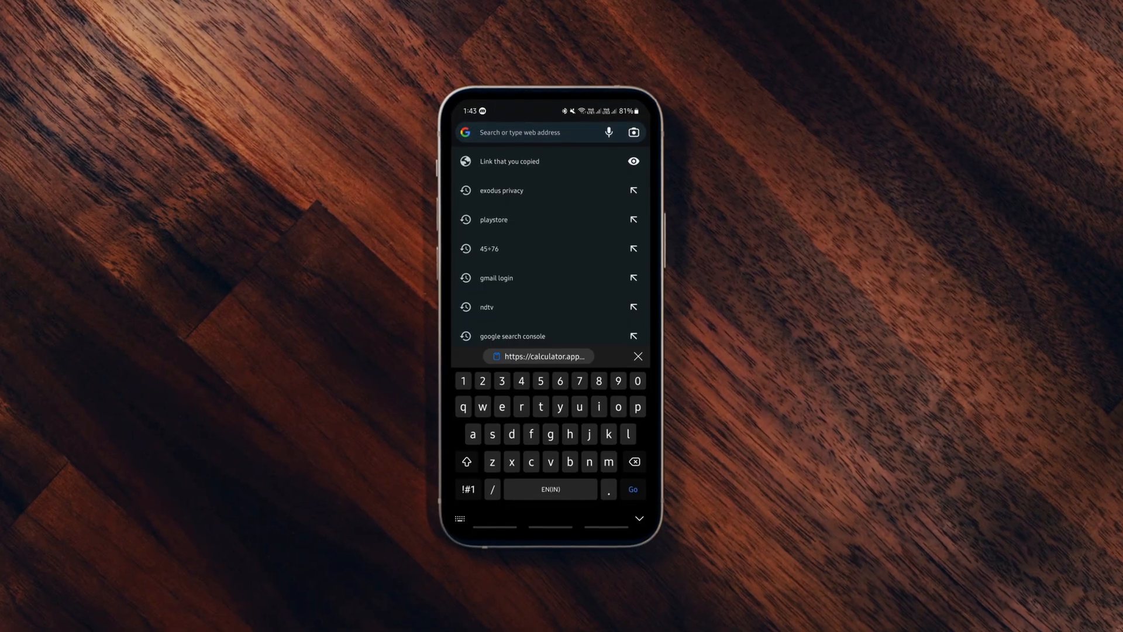
# Step: Search 56÷6×56+887, then clear the calculator card and compute 552554 × 326
pyautogui.write('56÷6×56+887')
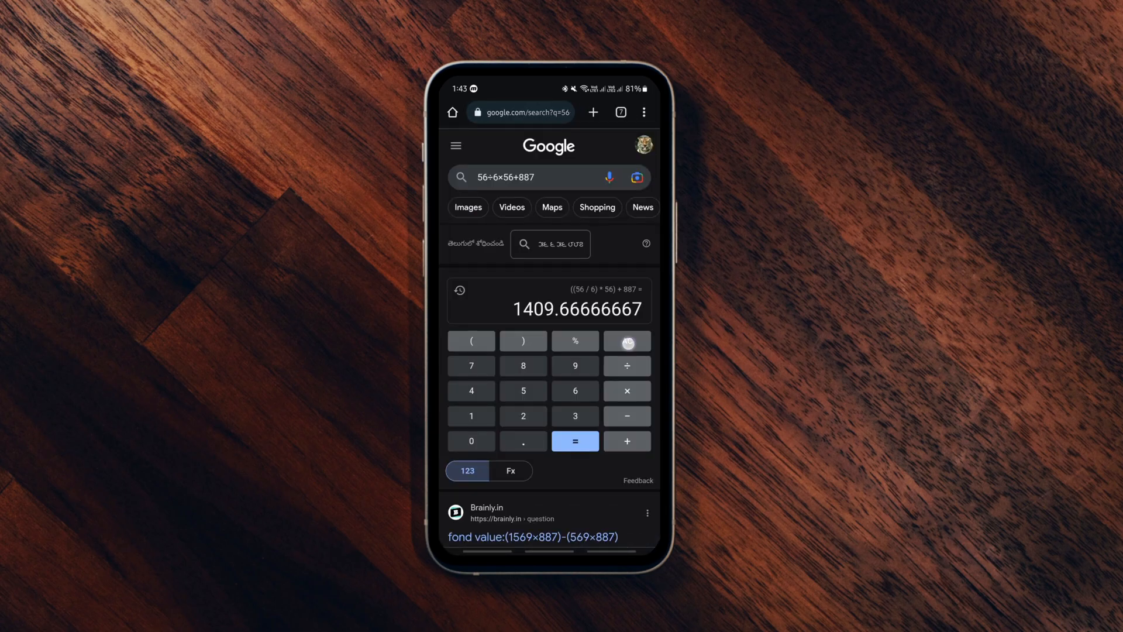
pyautogui.click(523, 391)
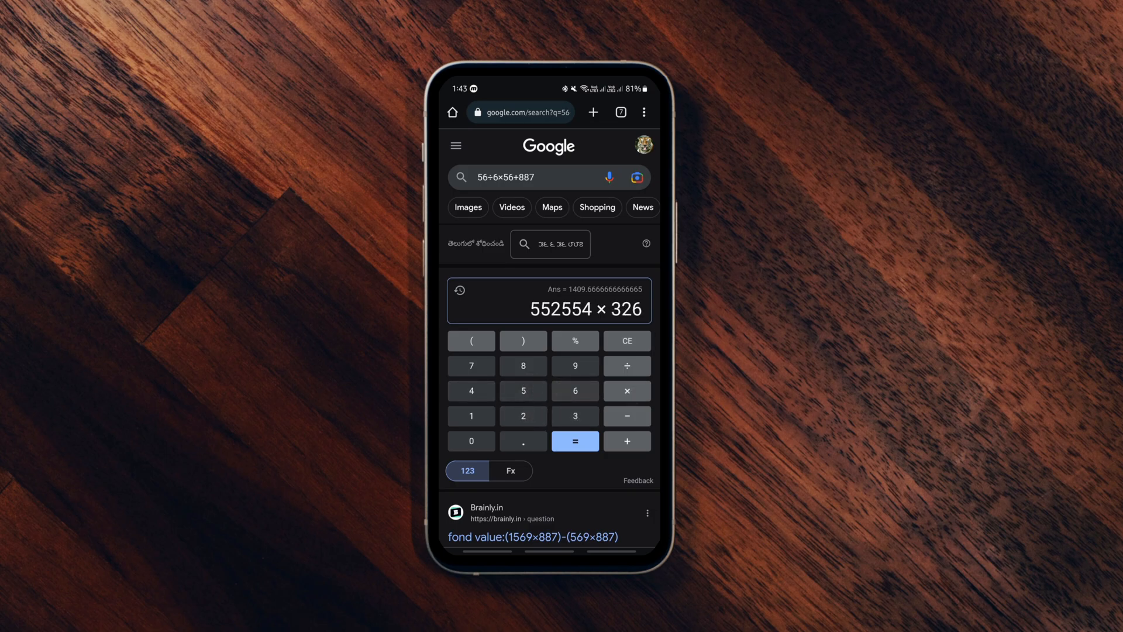
# Step: Use the Fx functions to enter cos(5) and work it out
pyautogui.click(510, 470)
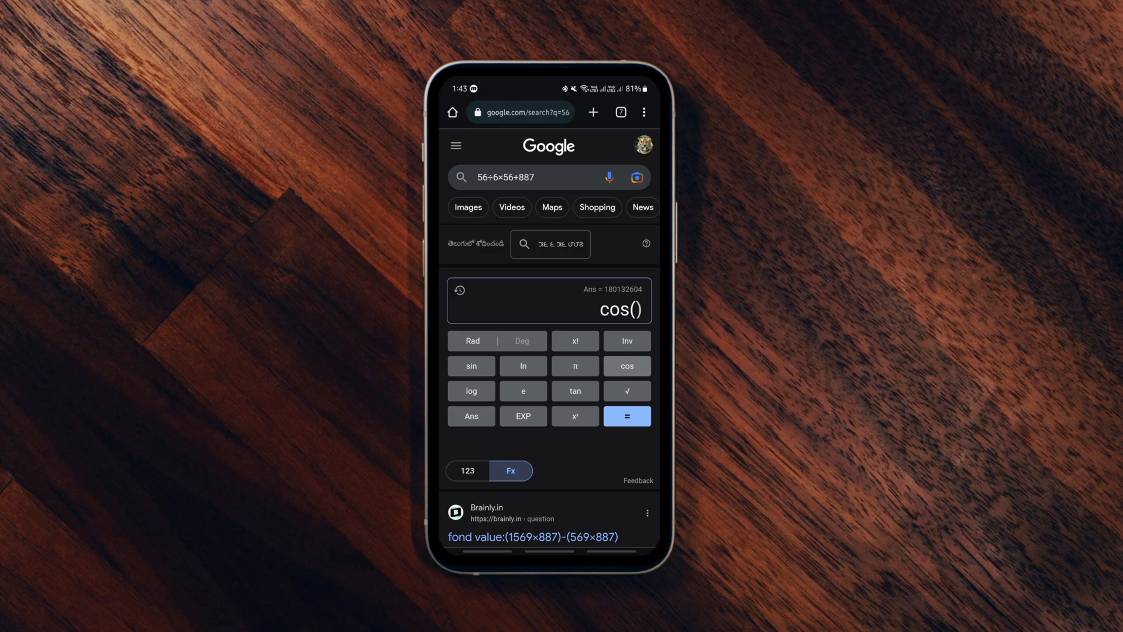
pyautogui.click(467, 470)
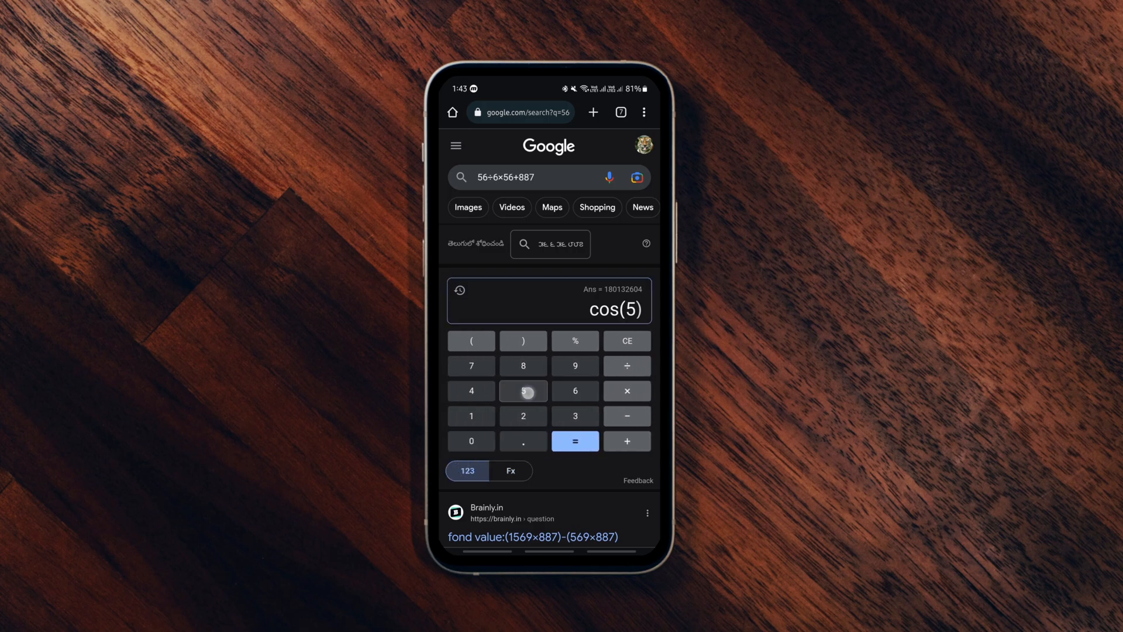
pyautogui.click(523, 391)
pyautogui.write('calculator.apps.chrome')
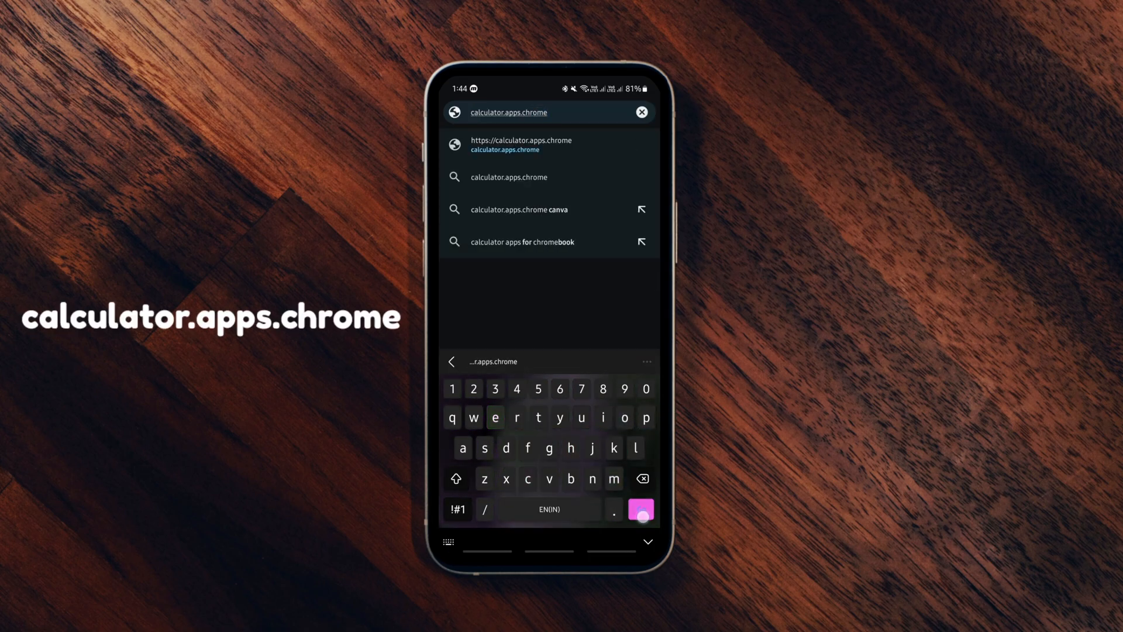
# Step: In the calculator.apps.chrome calculator, work out log 52 and √63
pyautogui.click(521, 144)
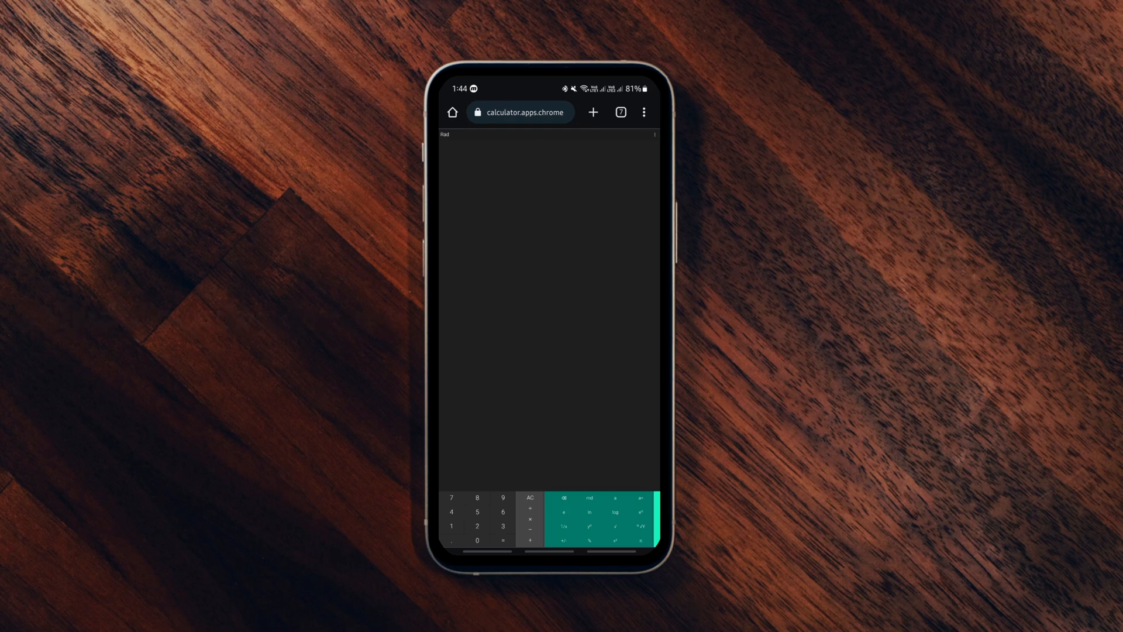
pyautogui.click(614, 511)
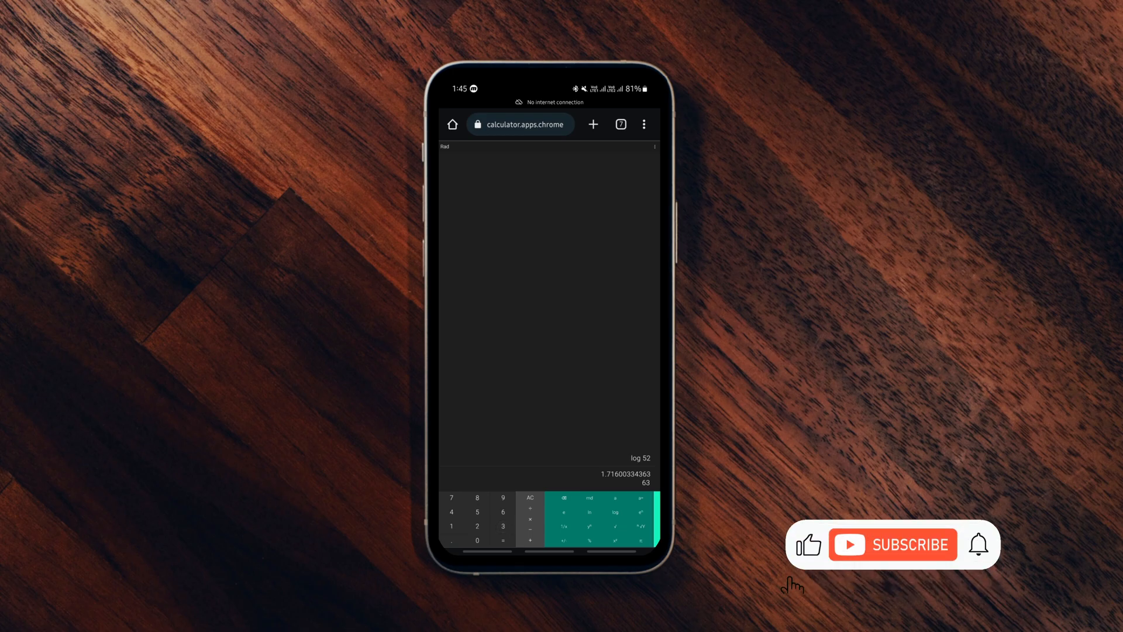
pyautogui.click(614, 525)
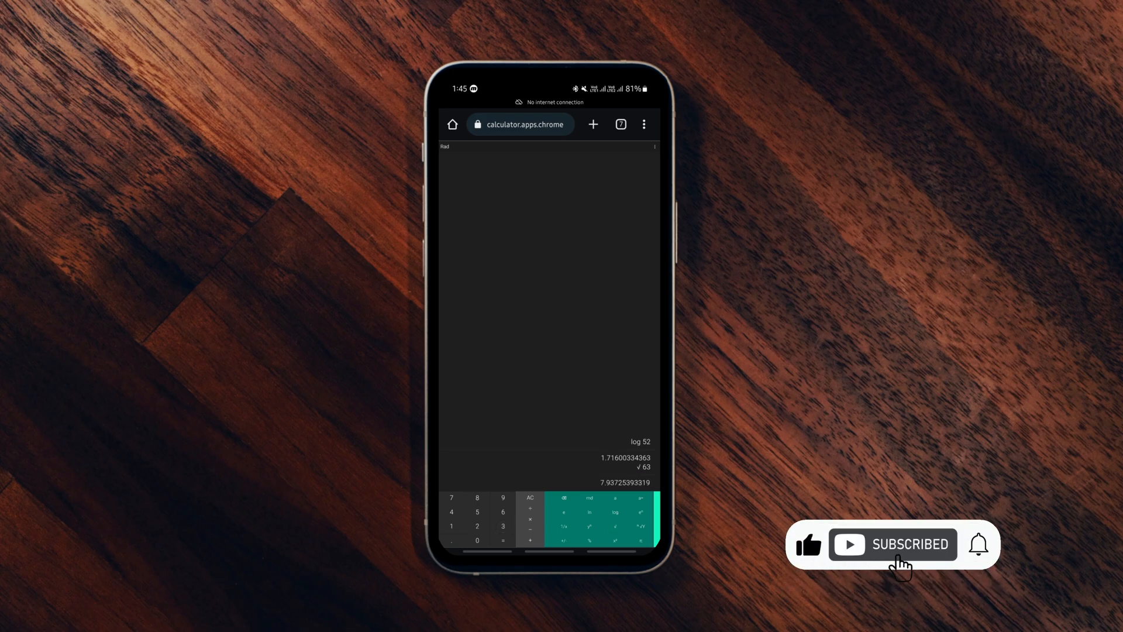
# Step: Multiply 32 by 33 to get 1056, then search Google for Scamvoid
pyautogui.click(502, 525)
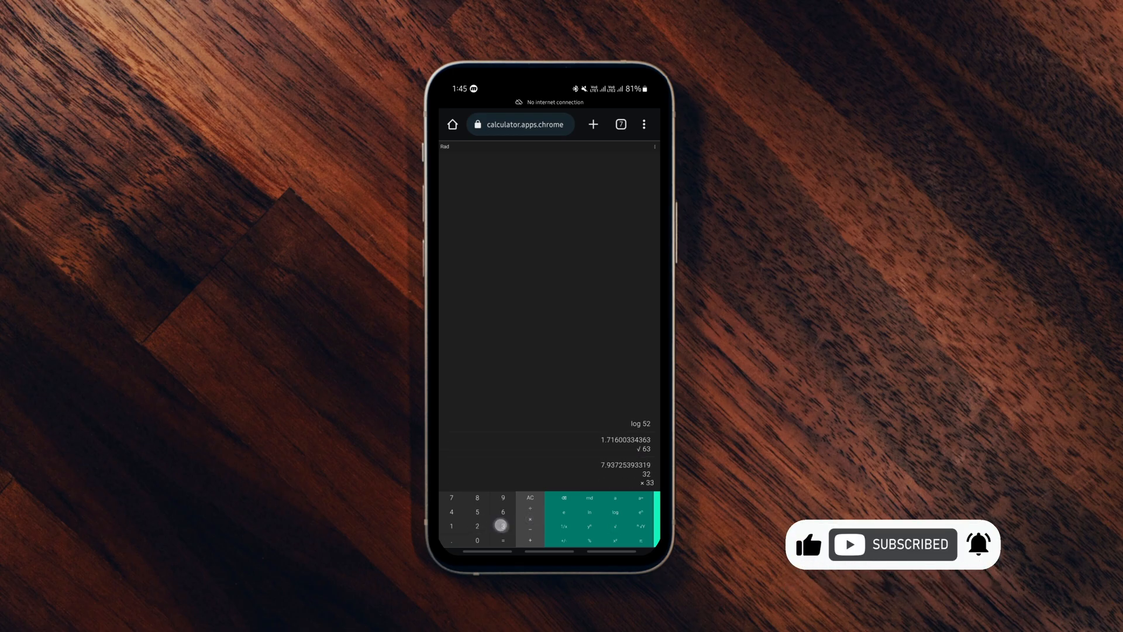
pyautogui.click(502, 540)
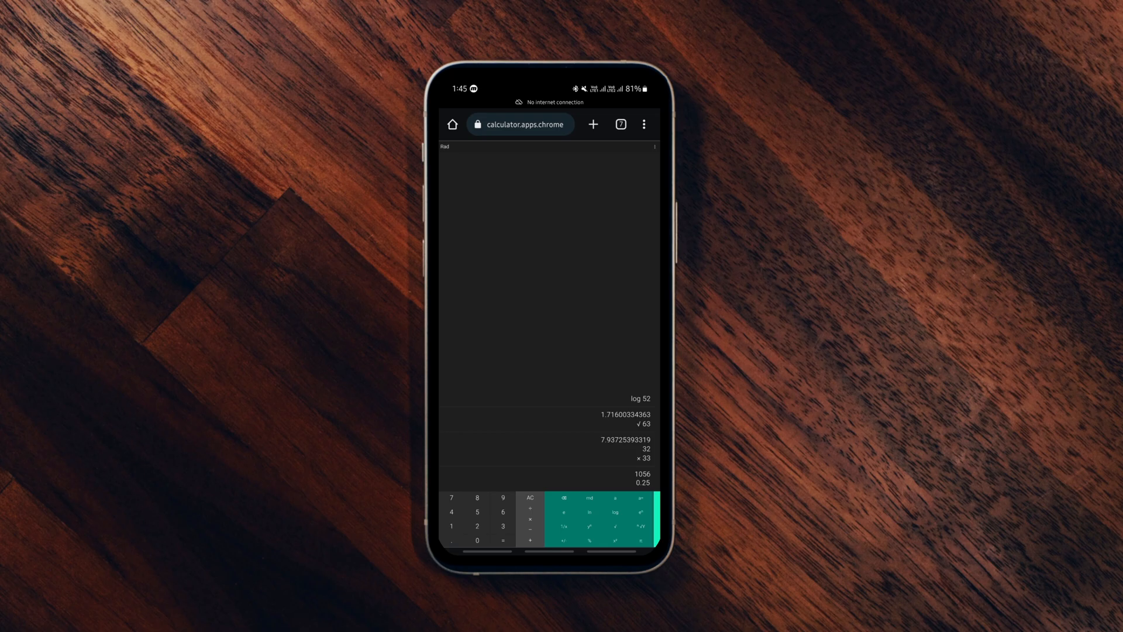
pyautogui.click(520, 124)
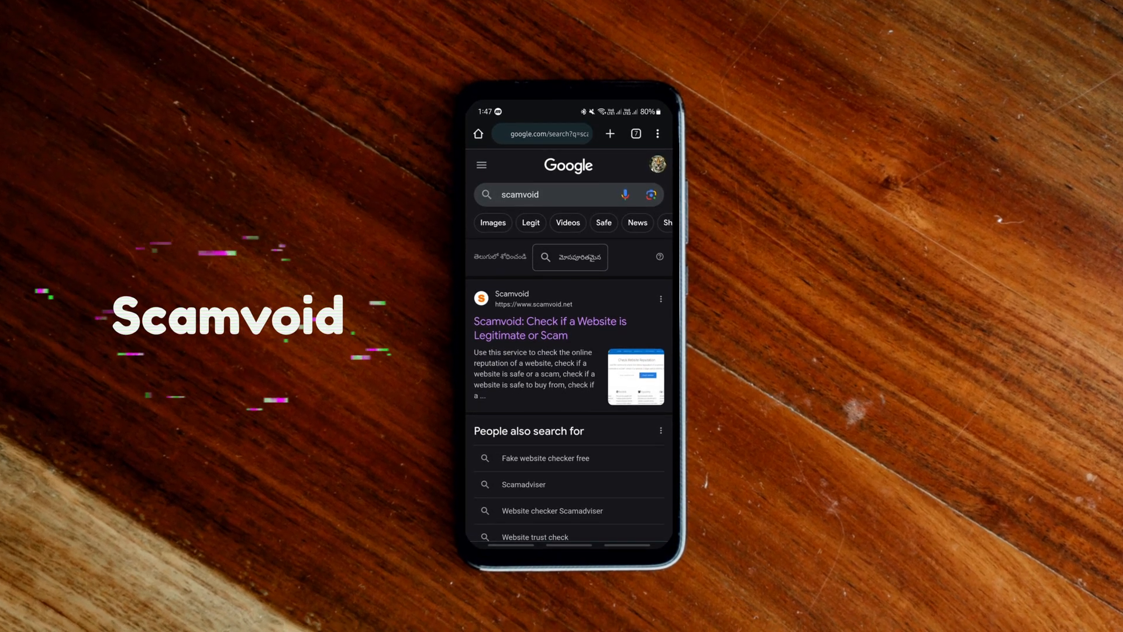
# Step: Open scamvoid.net and check the reputation of apkmody.io
pyautogui.click(549, 327)
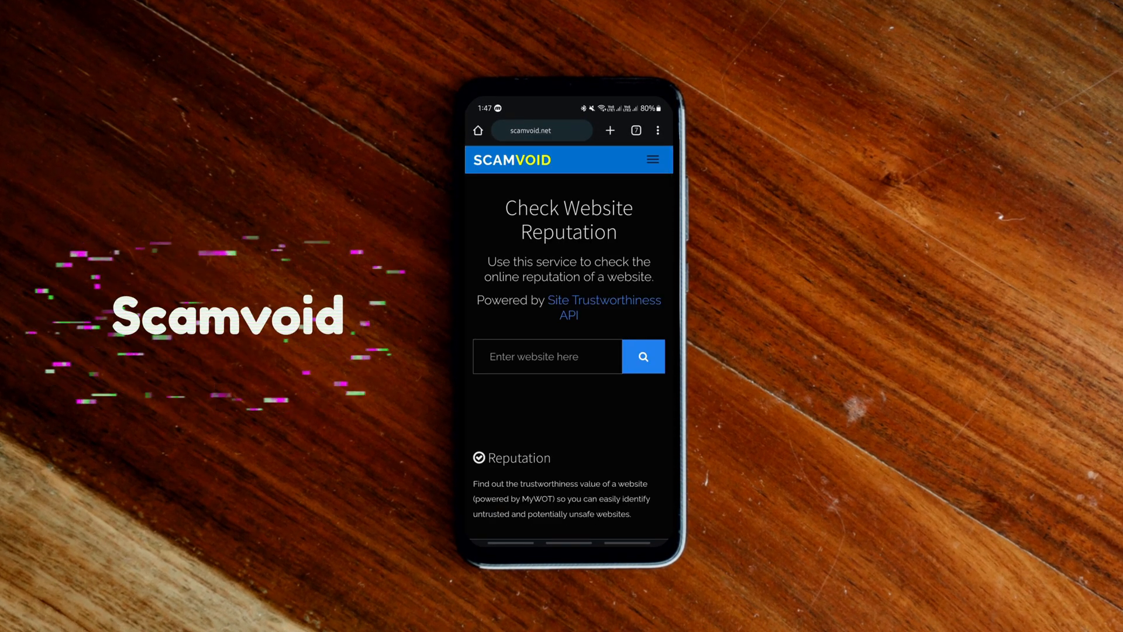
pyautogui.scroll(-3)
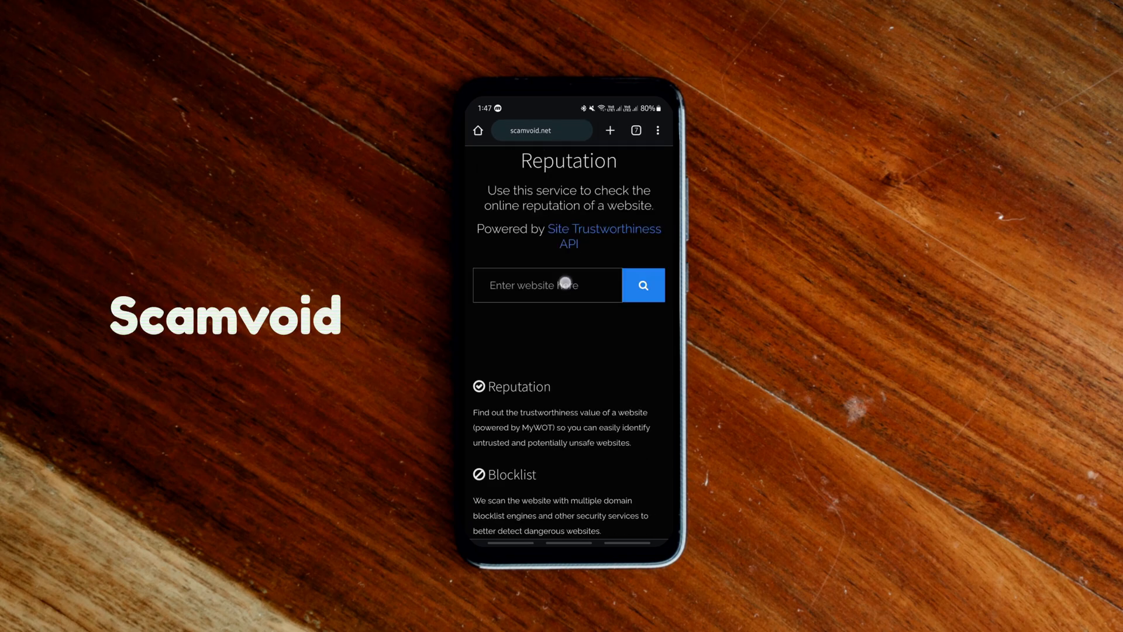
pyautogui.click(547, 286)
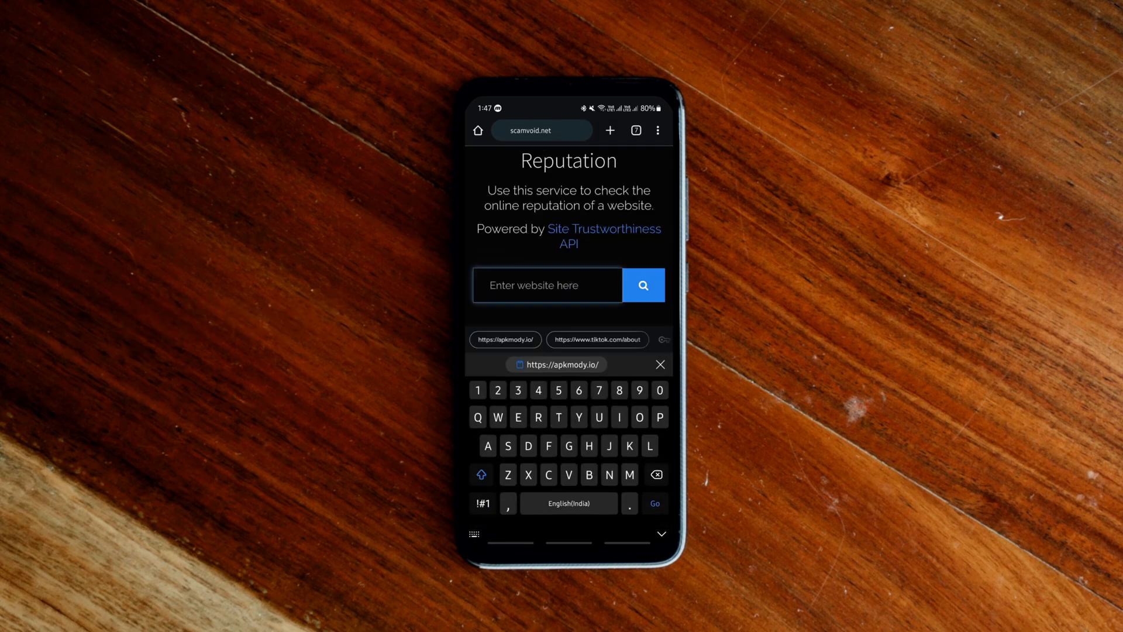
pyautogui.click(504, 339)
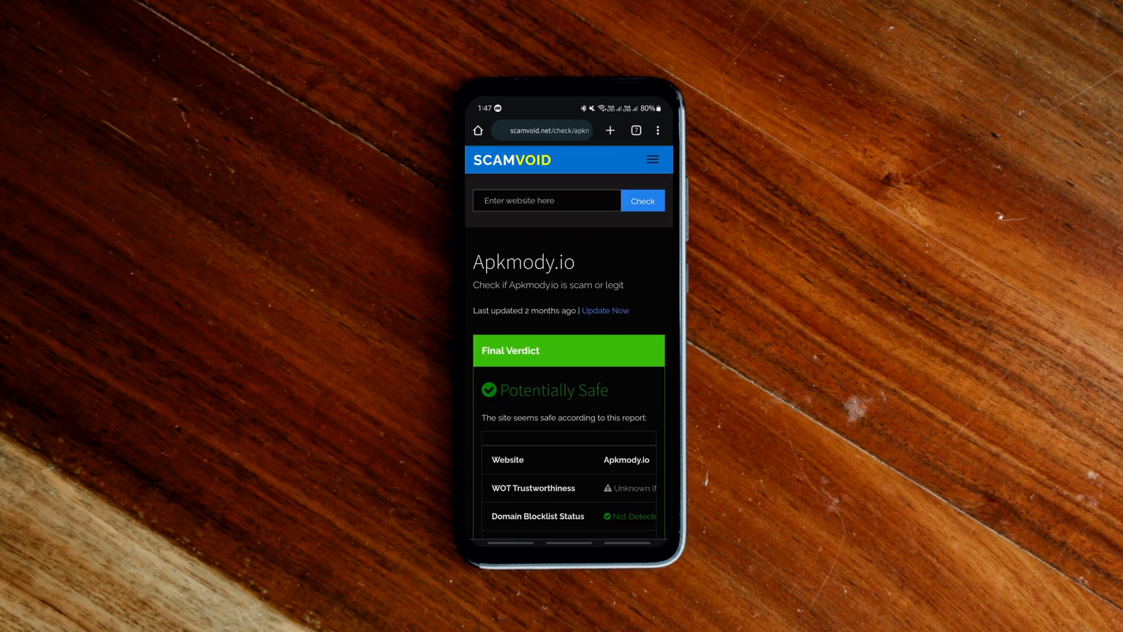
# Step: Scroll through the Potentially Safe report with trust and blocklist details
pyautogui.scroll(-3)
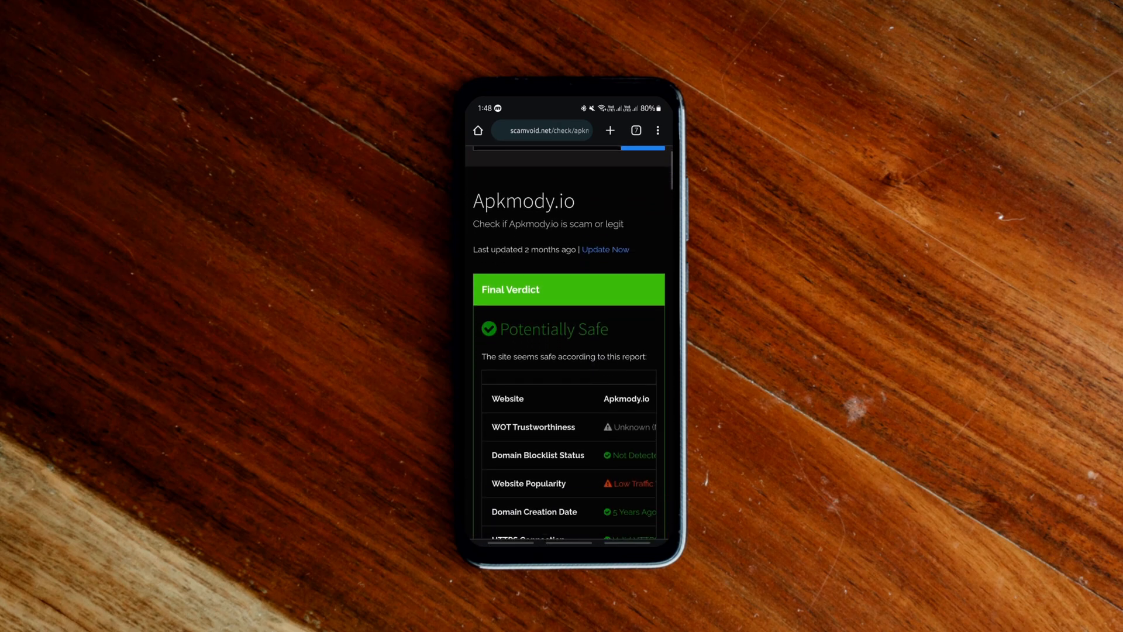
pyautogui.scroll(-3)
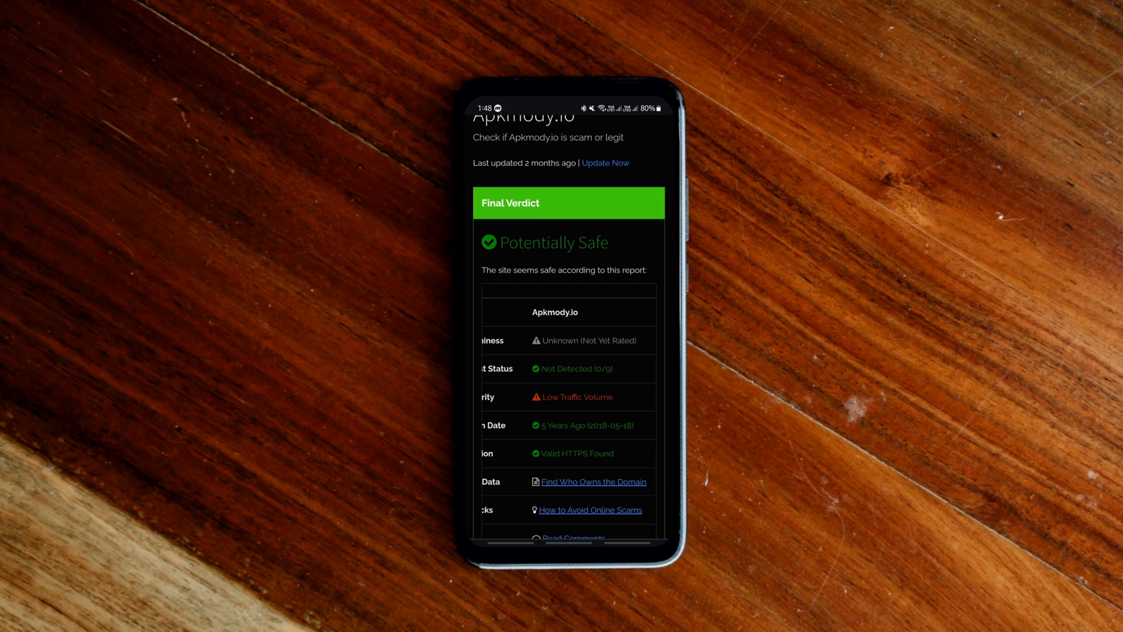
pyautogui.scroll(-3)
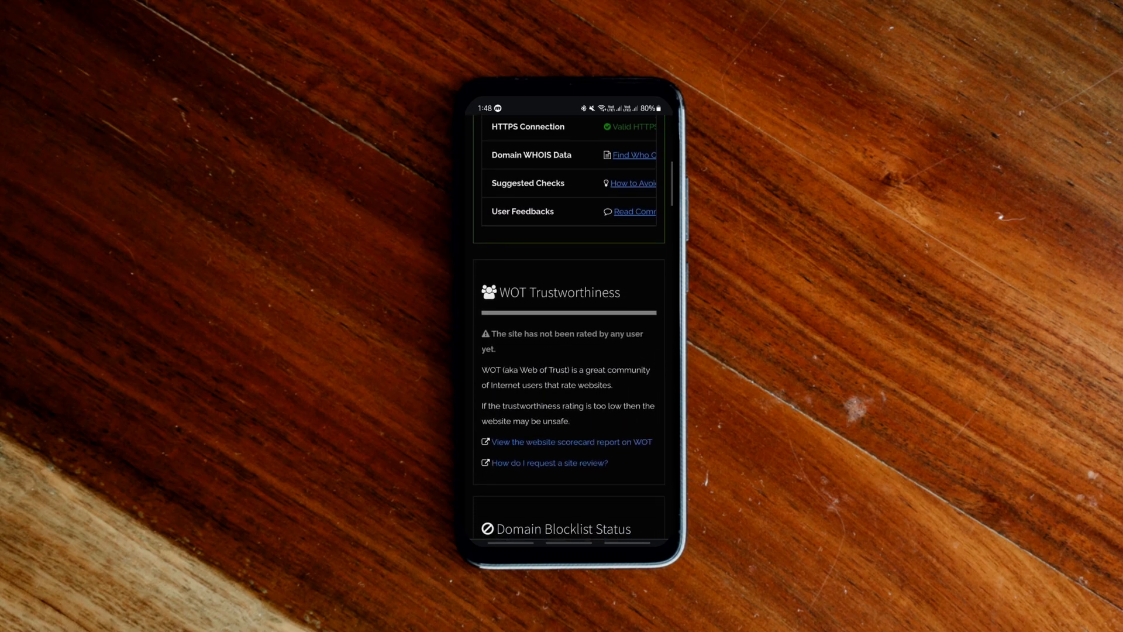
pyautogui.scroll(-3)
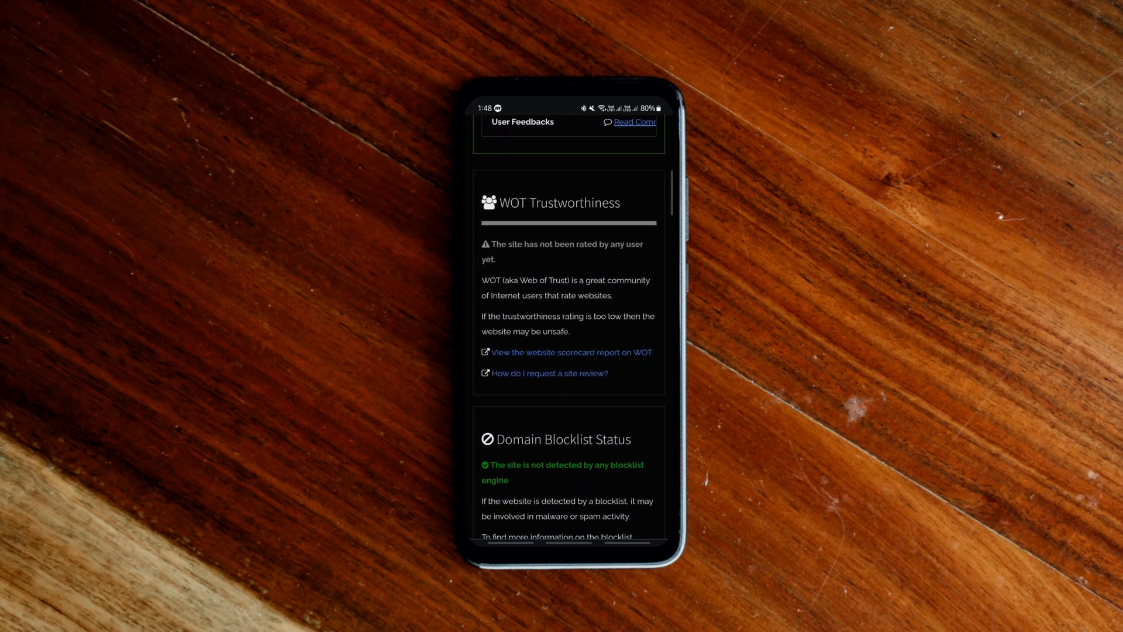
pyautogui.scroll(-3)
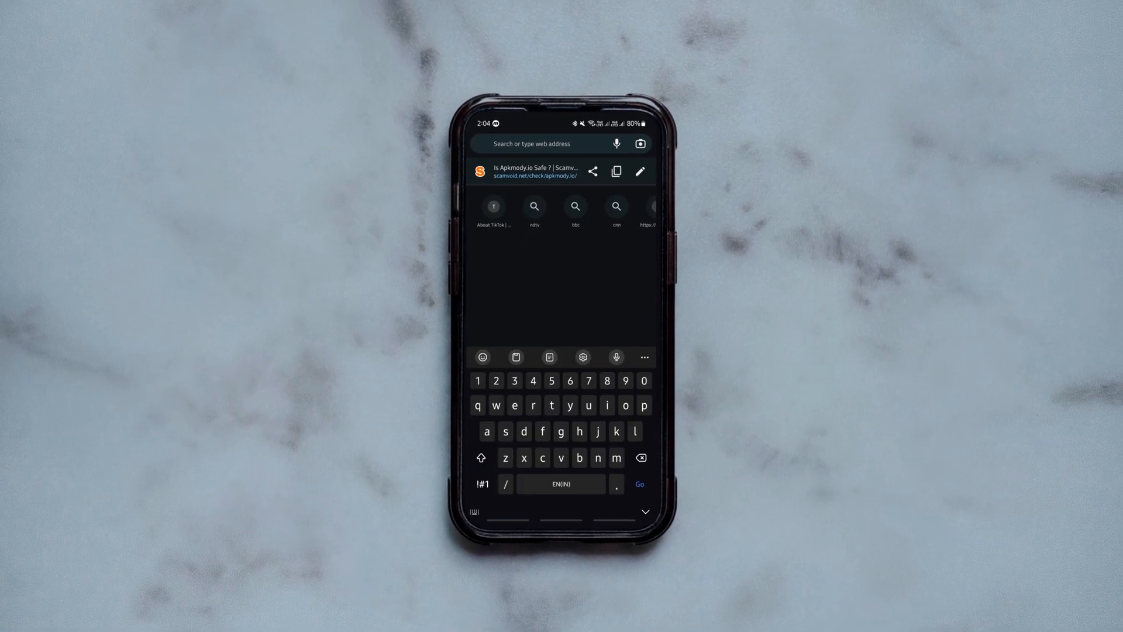
# Step: Search 'coveryou', open the EFF Cover Your Tracks site and start the browser test
pyautogui.write('coveryourtracks')
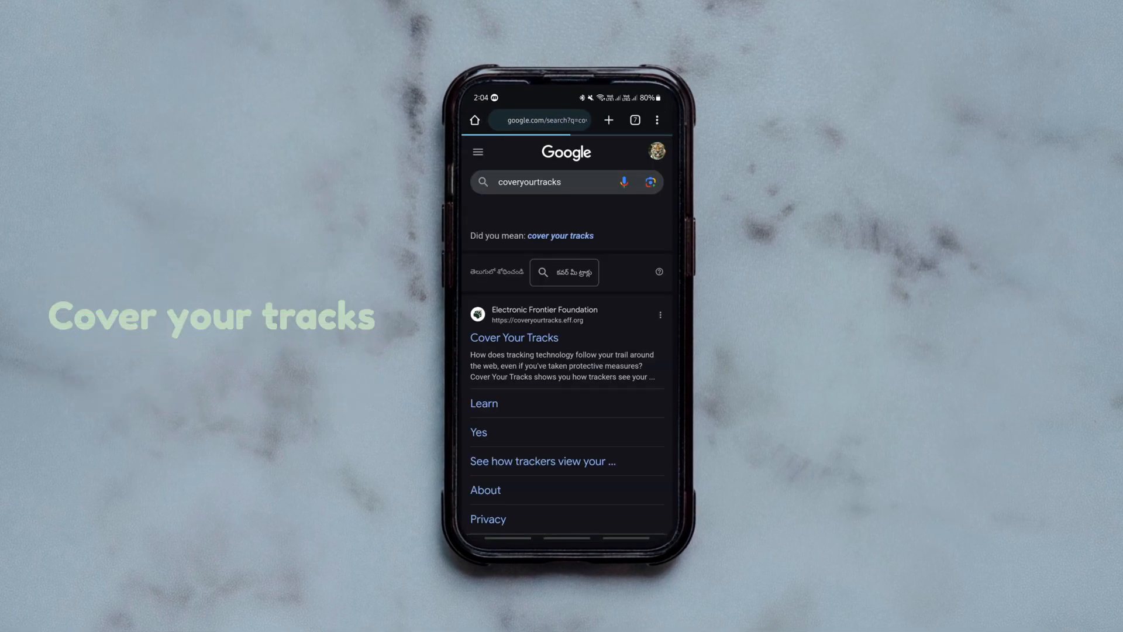
pyautogui.click(514, 337)
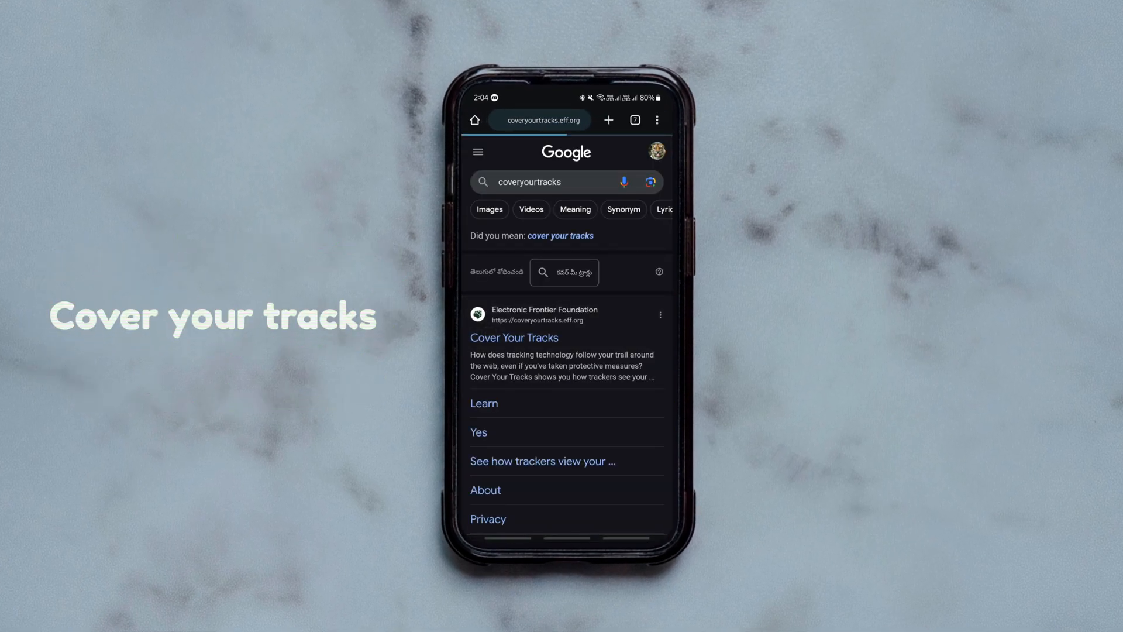
pyautogui.click(513, 337)
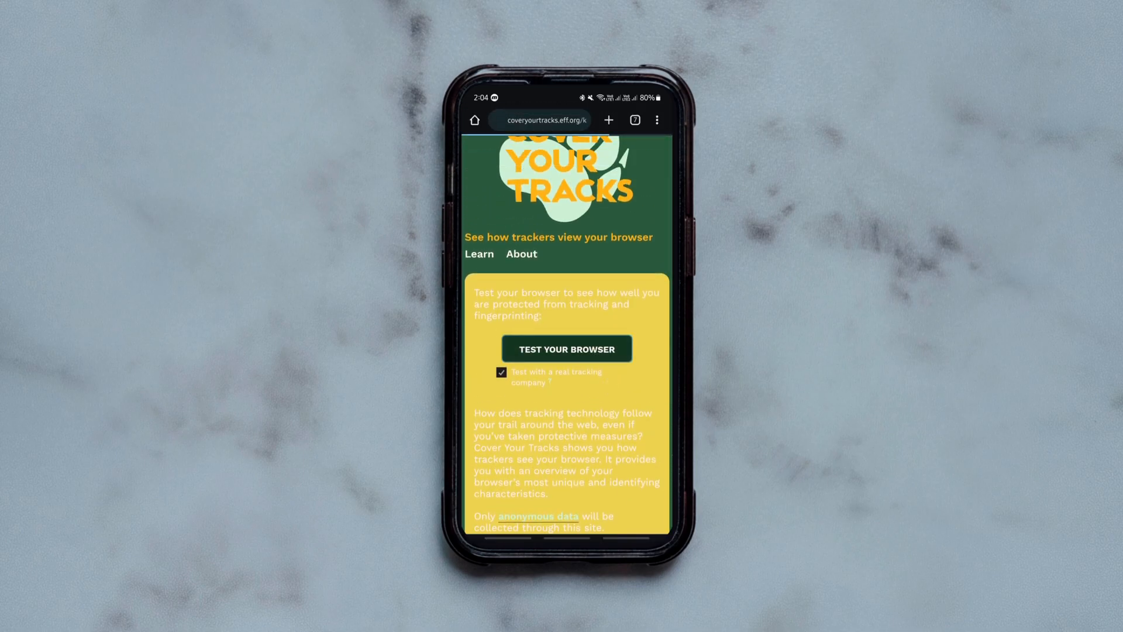
pyautogui.click(566, 348)
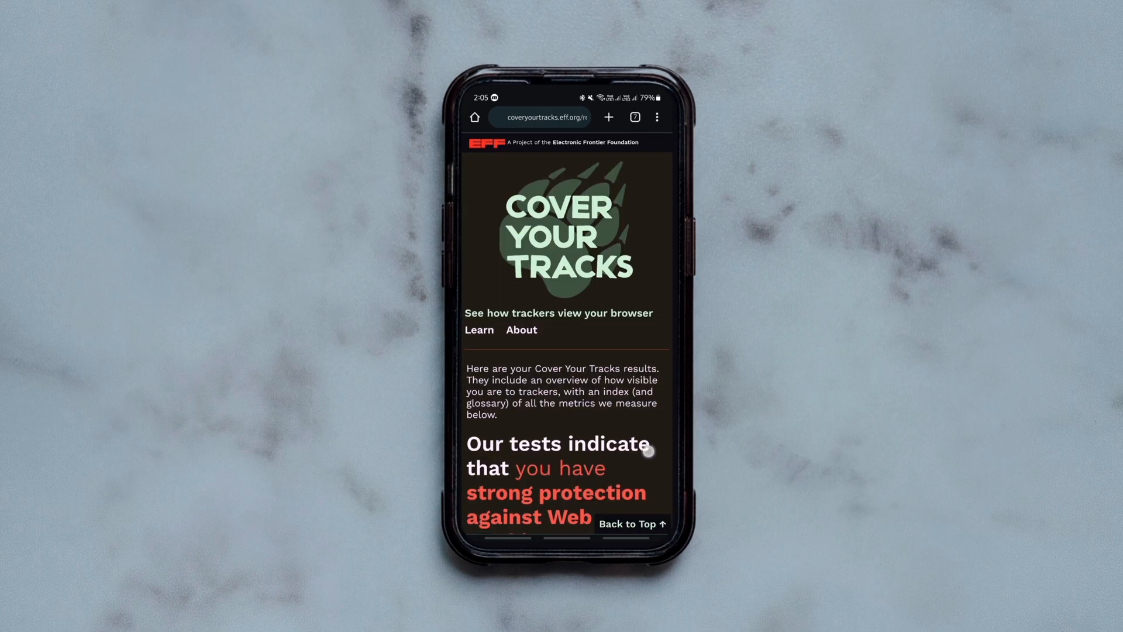
# Step: Scroll through the results: strong tracking protection but a unique fingerprint
pyautogui.scroll(-3)
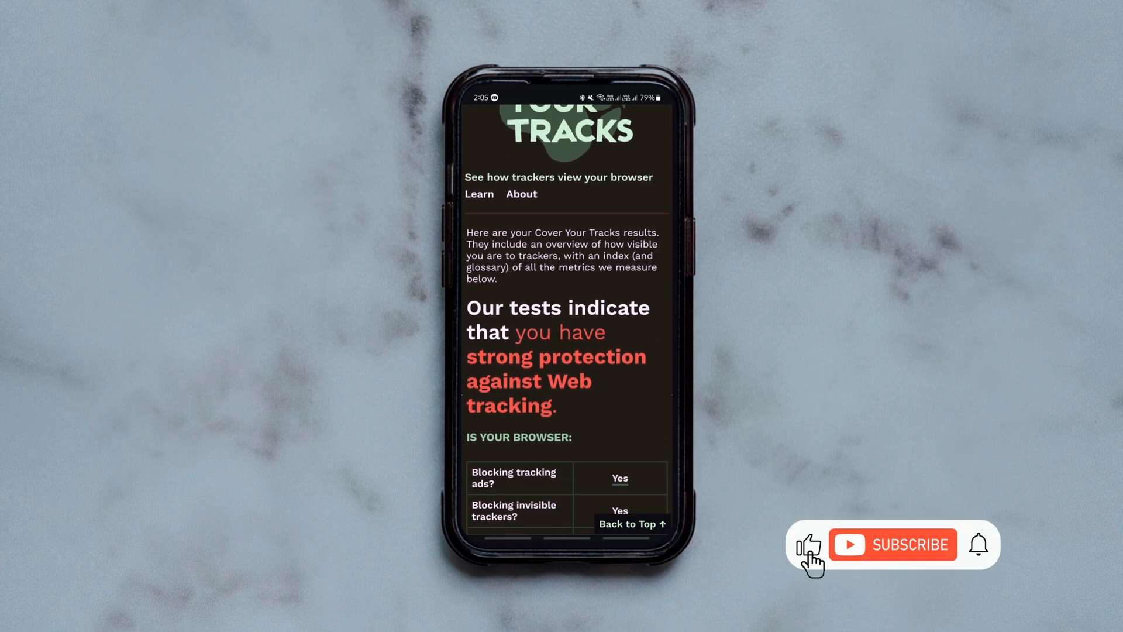
pyautogui.scroll(-3)
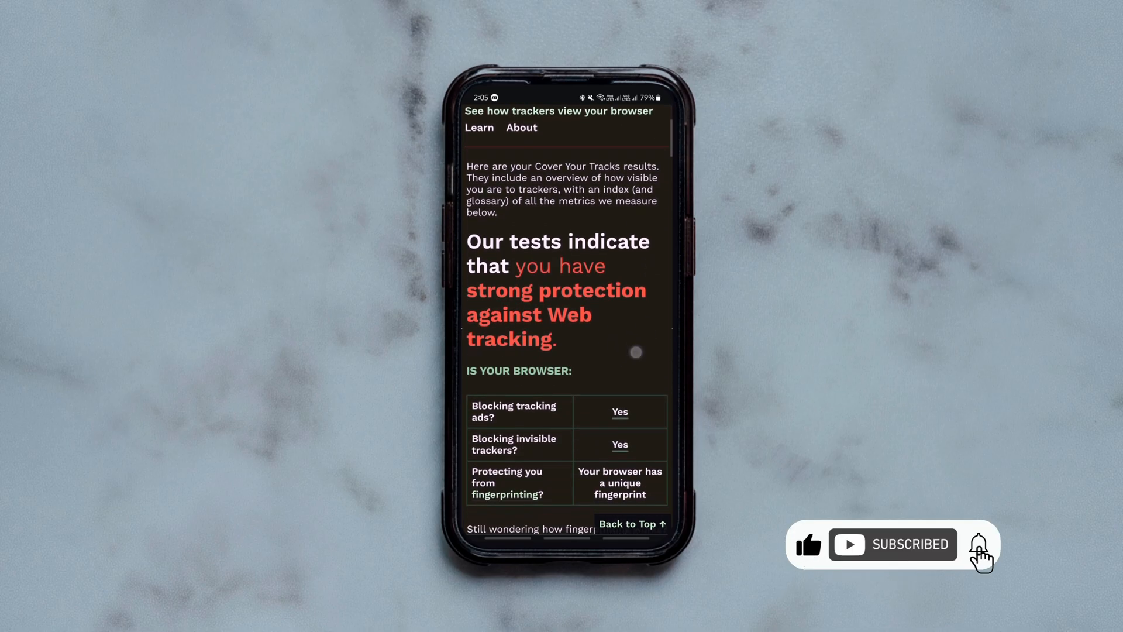
pyautogui.scroll(-3)
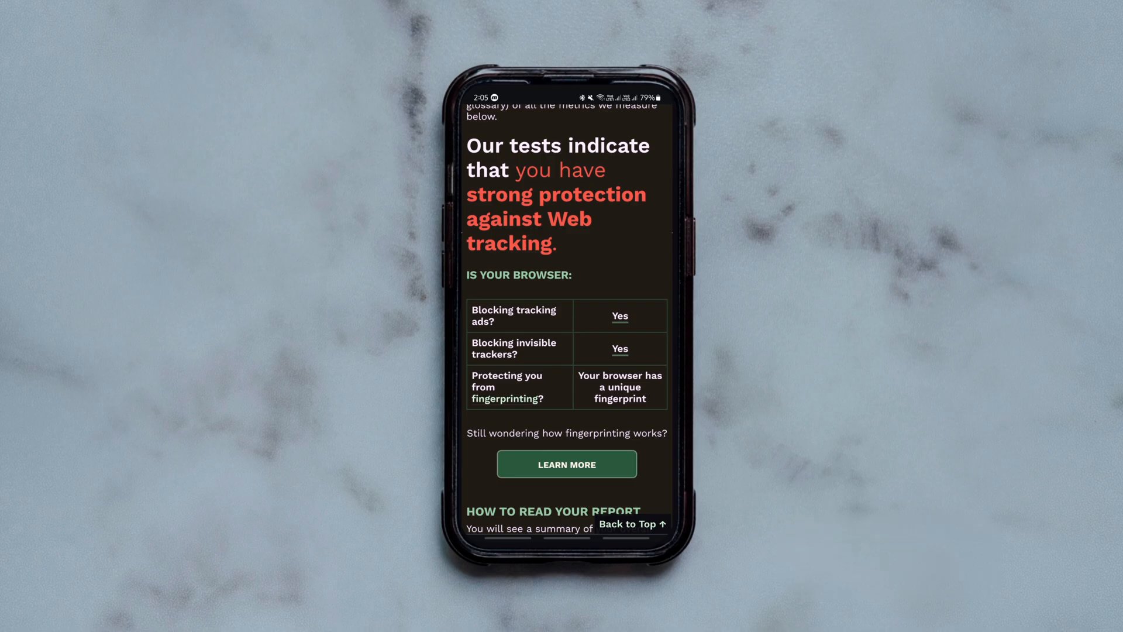
pyautogui.scroll(-3)
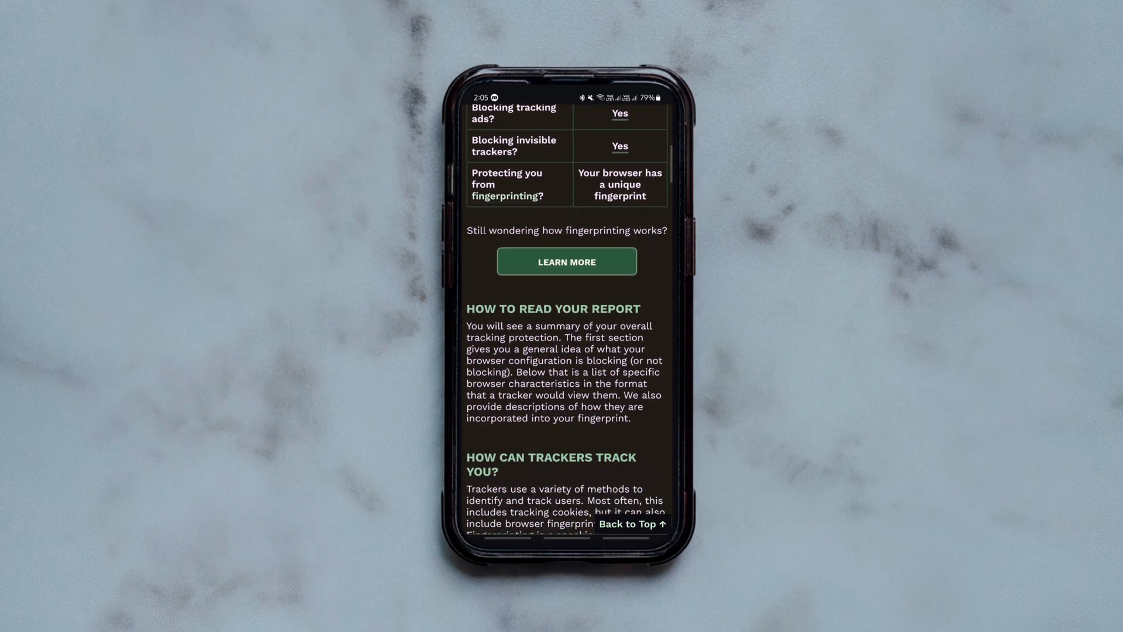
pyautogui.scroll(-3)
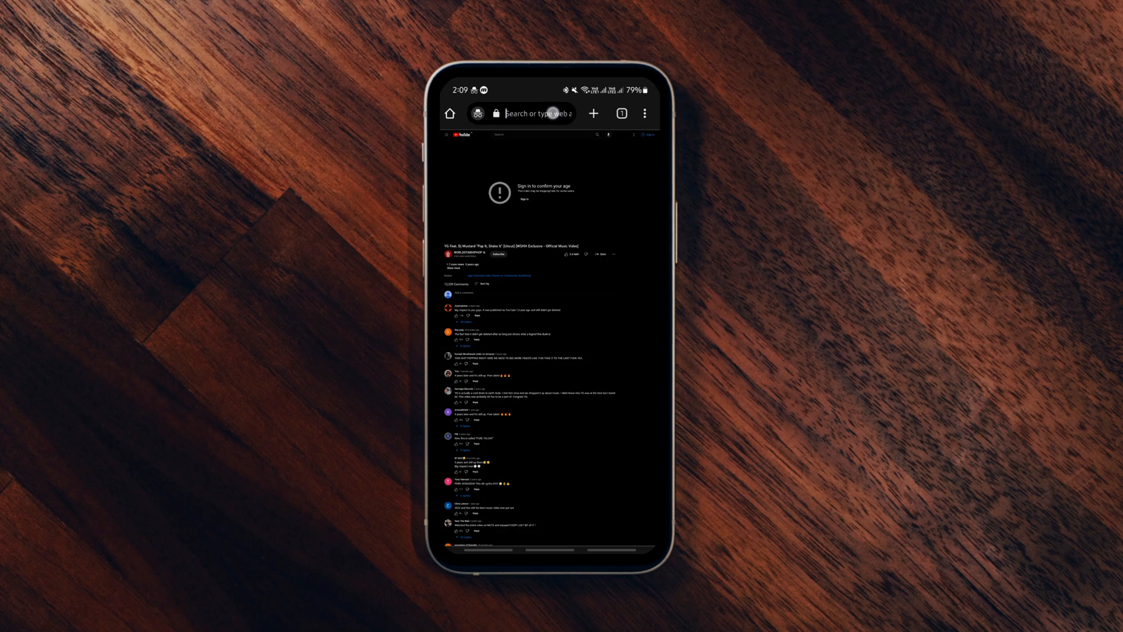
# Step: Bring up the age-restricted video's URL in the address bar for editing
pyautogui.click(533, 113)
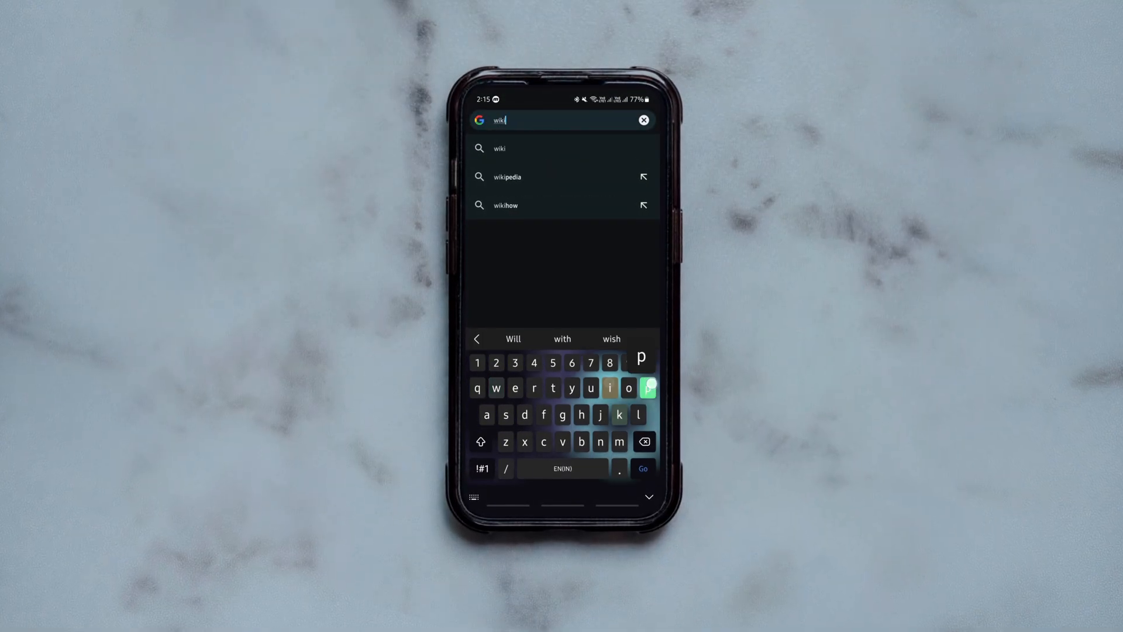
# Step: Search 'wiki', open Wikipedia's Cricket article, scroll it and bring up its address
pyautogui.click(507, 177)
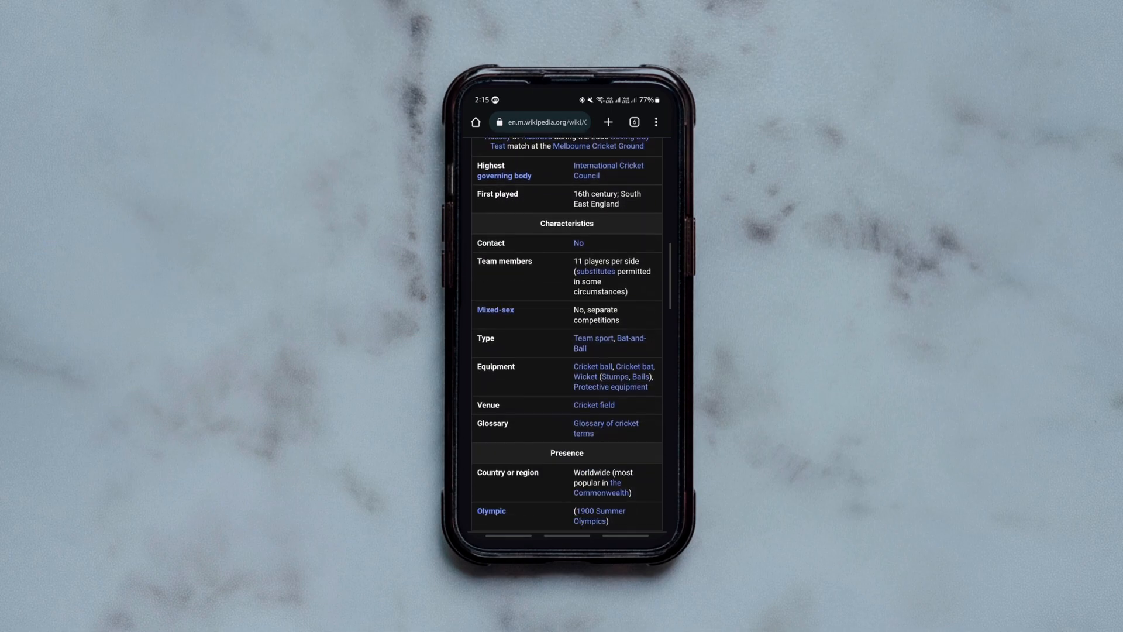
pyautogui.scroll(-3)
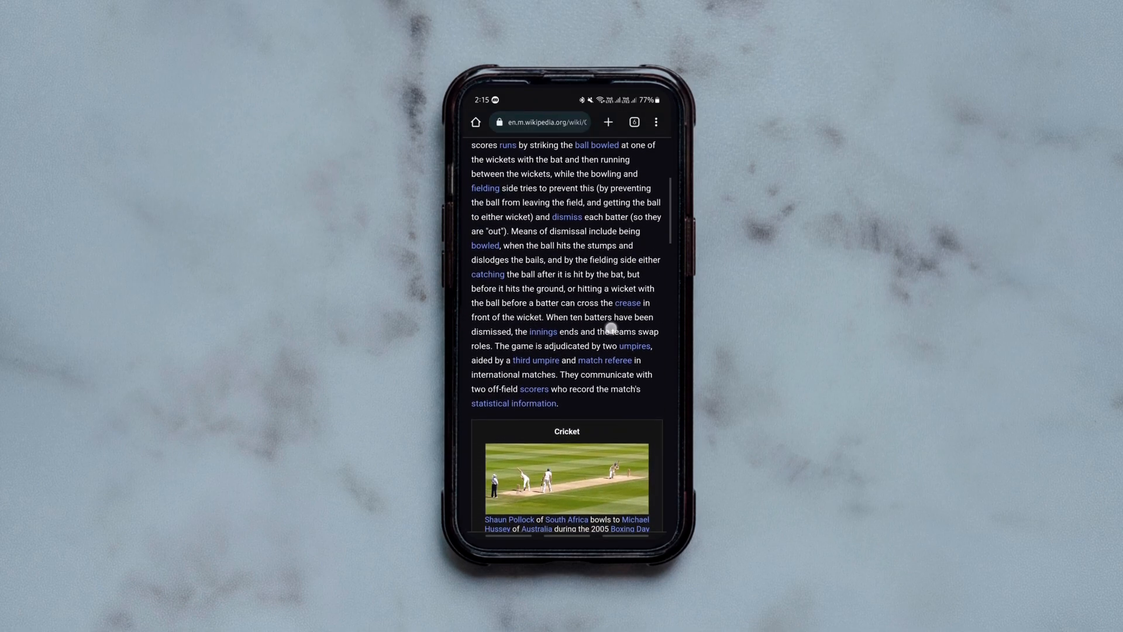
pyautogui.click(544, 121)
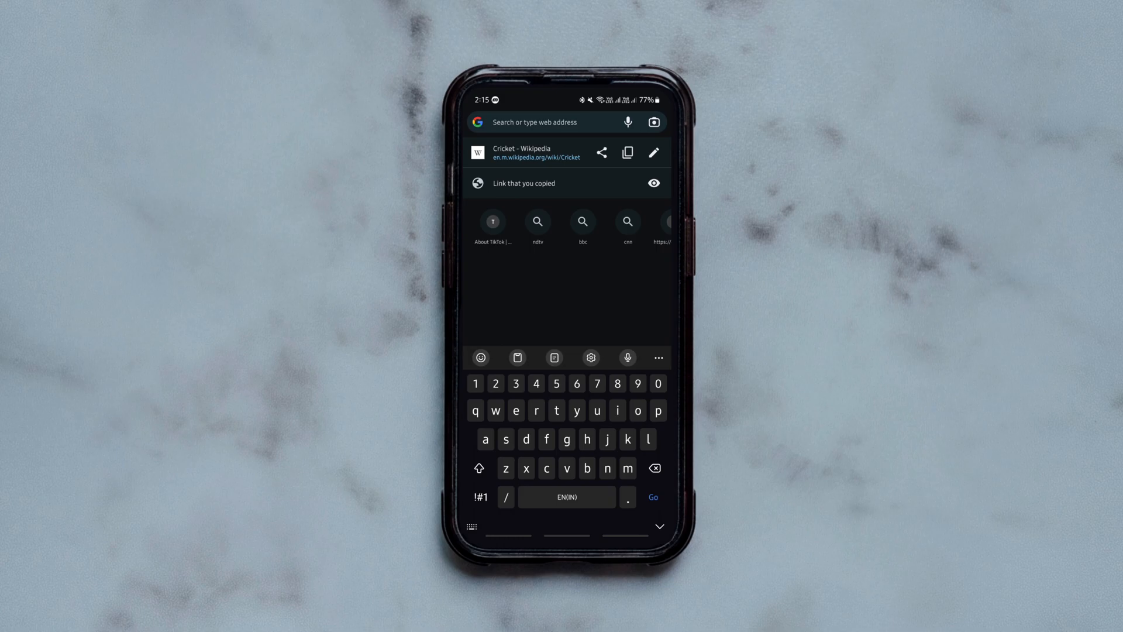
# Step: Change the URL to simple.m.wikipedia.org/wiki/Cricket and read the Simple English article
pyautogui.click(567, 122)
pyautogui.write('https://simple.m.wikipedia.org/wiki/Cricket')
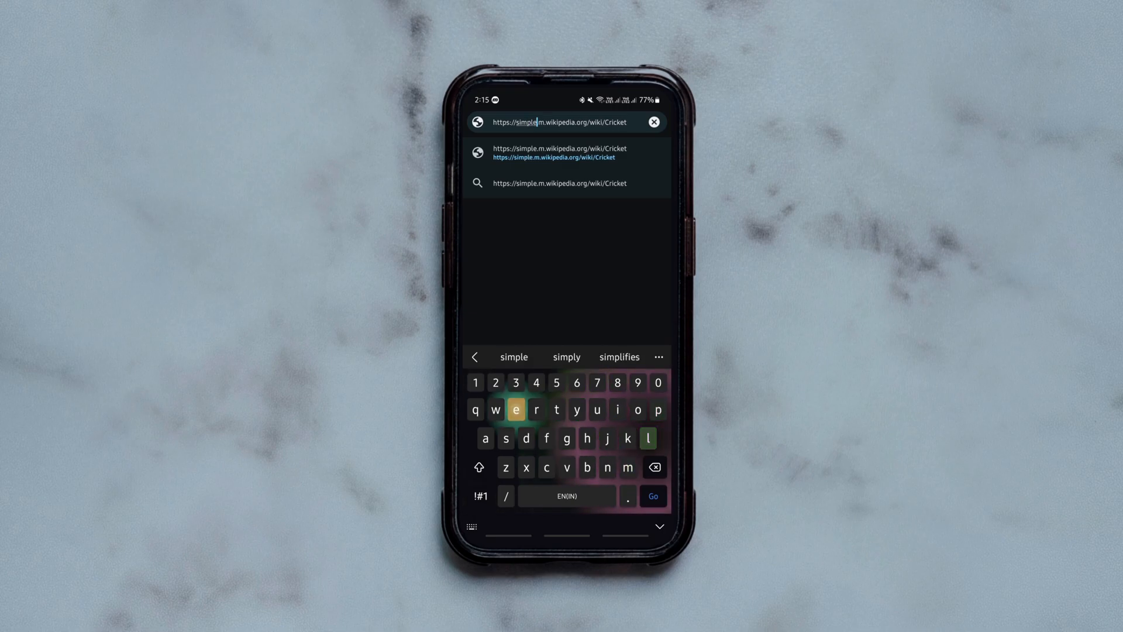
pyautogui.click(651, 496)
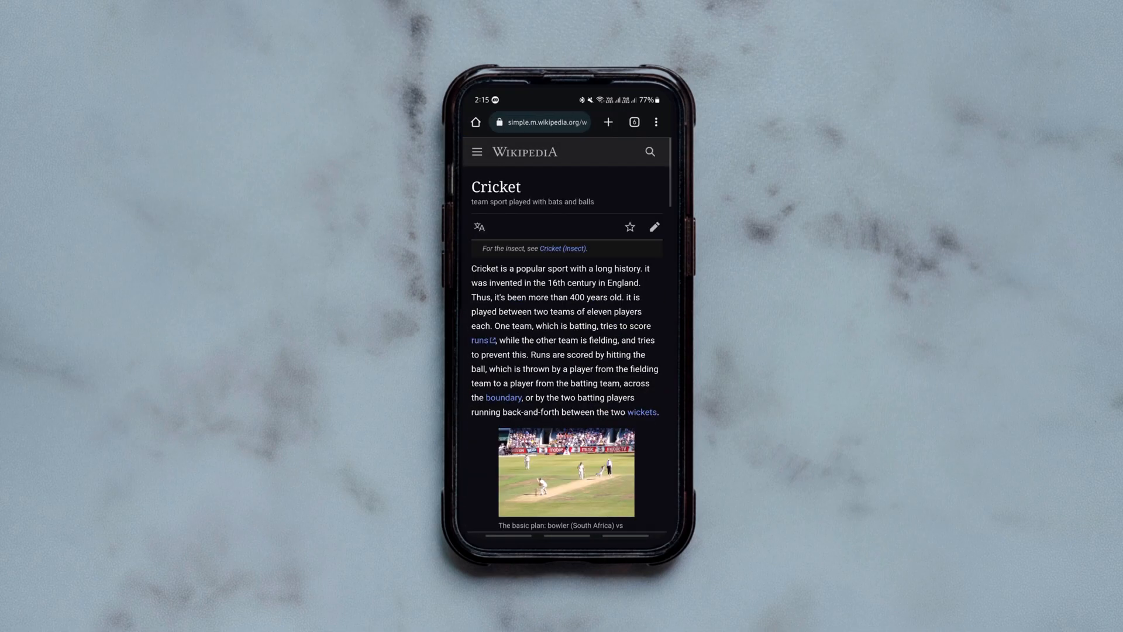
pyautogui.scroll(-3)
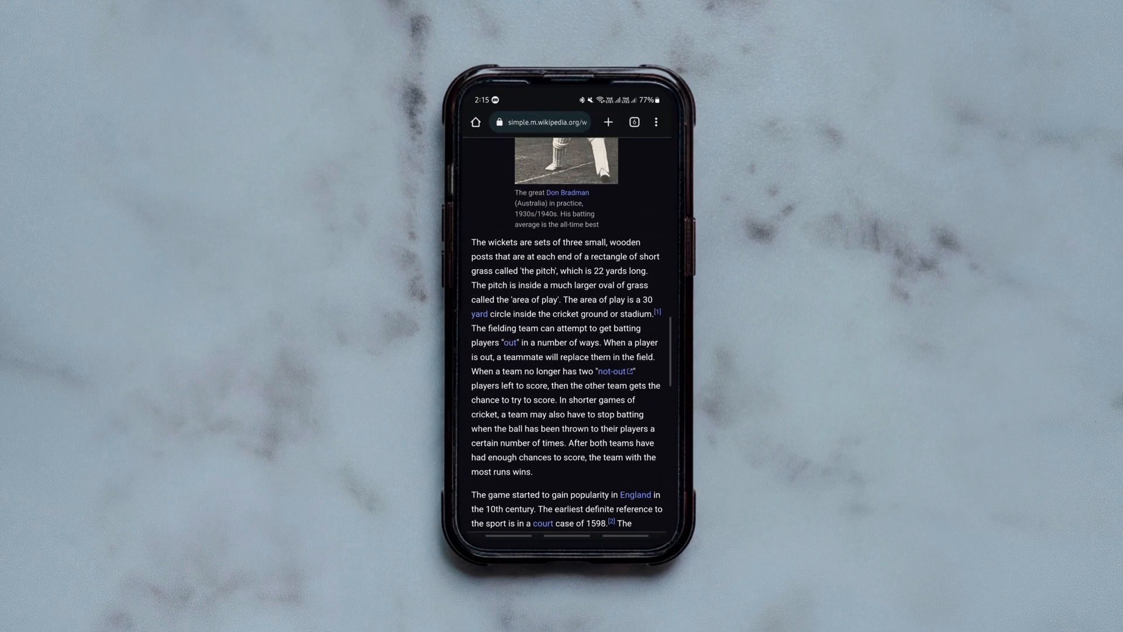
pyautogui.scroll(-3)
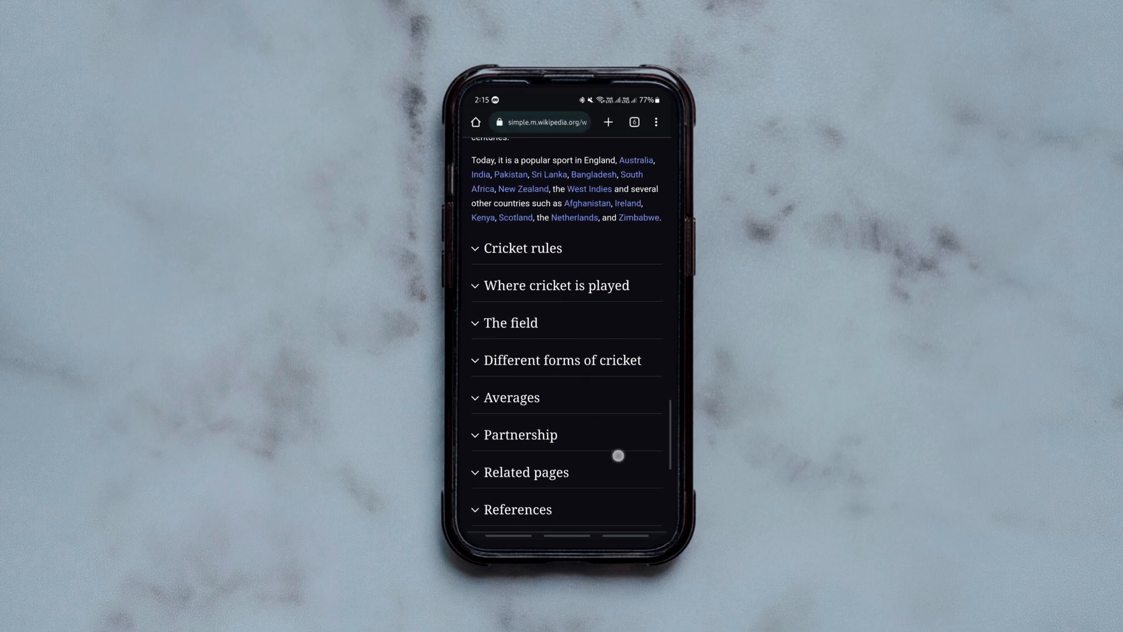
pyautogui.scroll(-3)
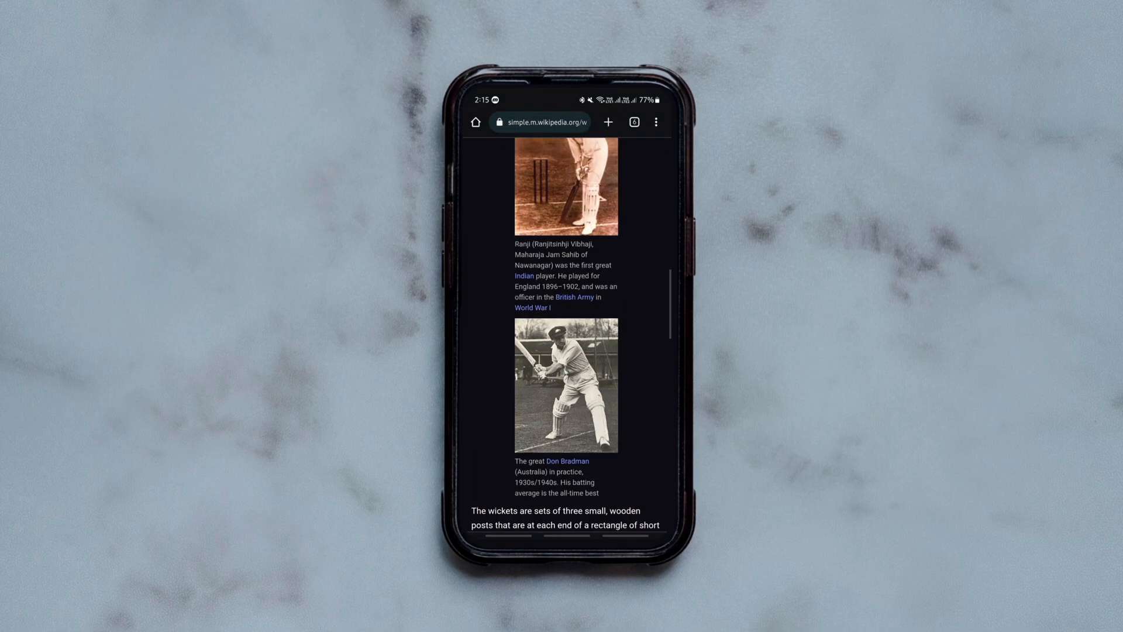